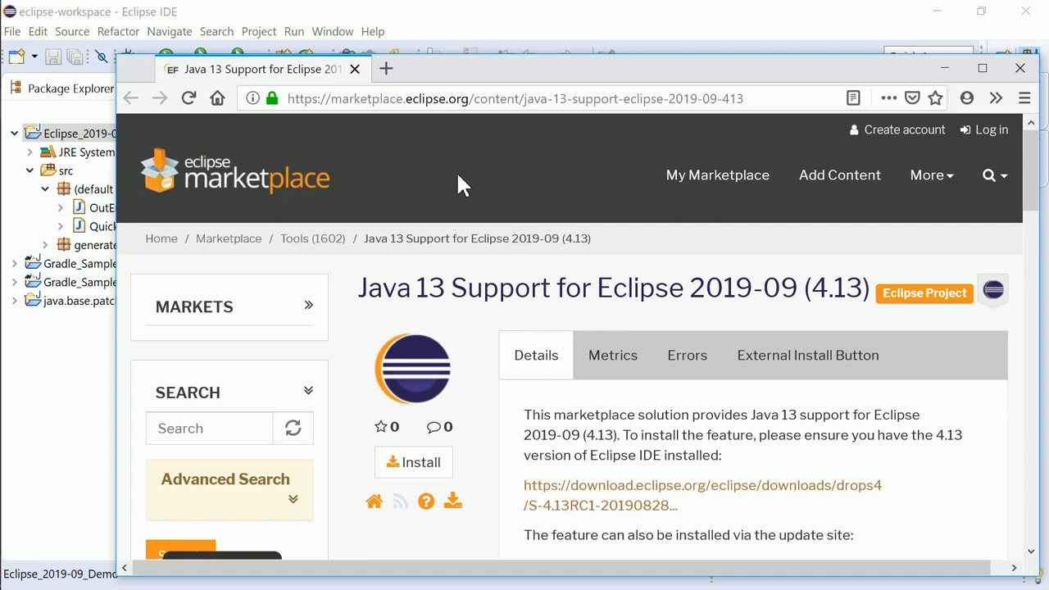
mouse_move(476, 127)
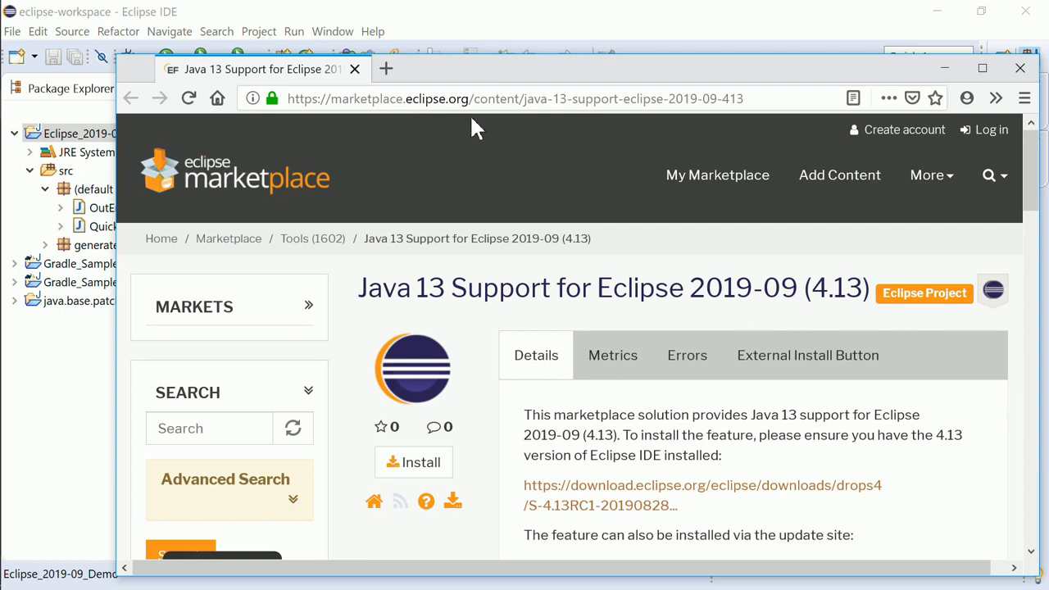
mouse_move(521, 328)
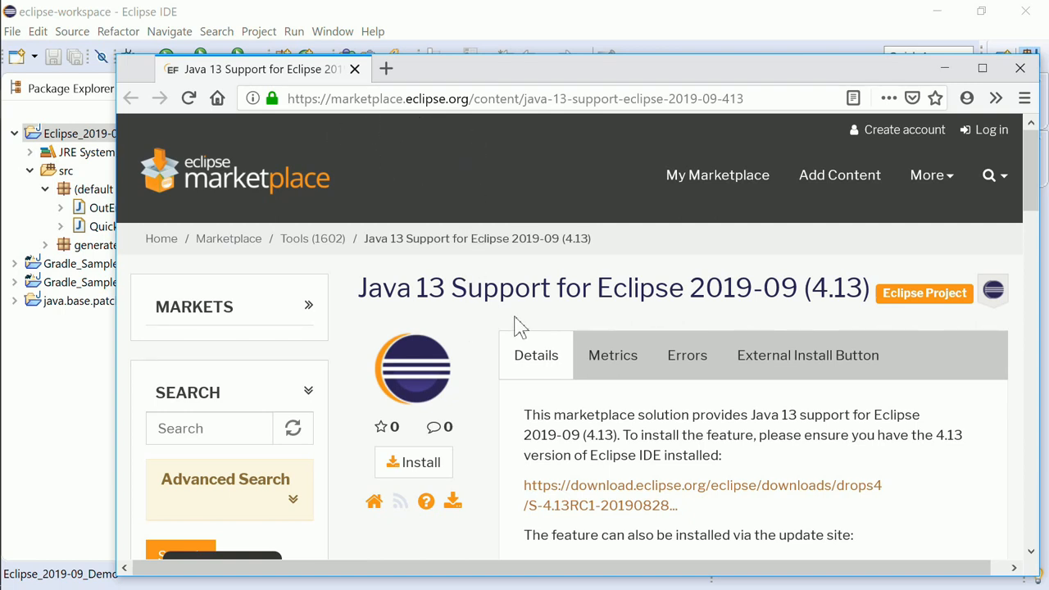
mouse_move(420, 462)
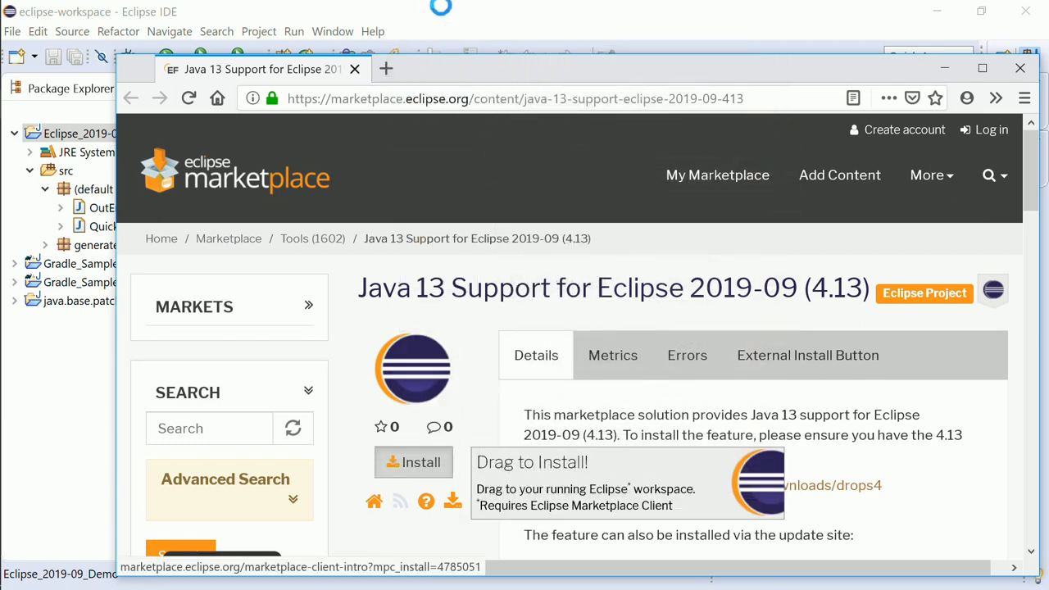
Drag the Java 13 Support Install button into Eclipse to reach the Confirm Selected Features dialog
left_click(413, 462)
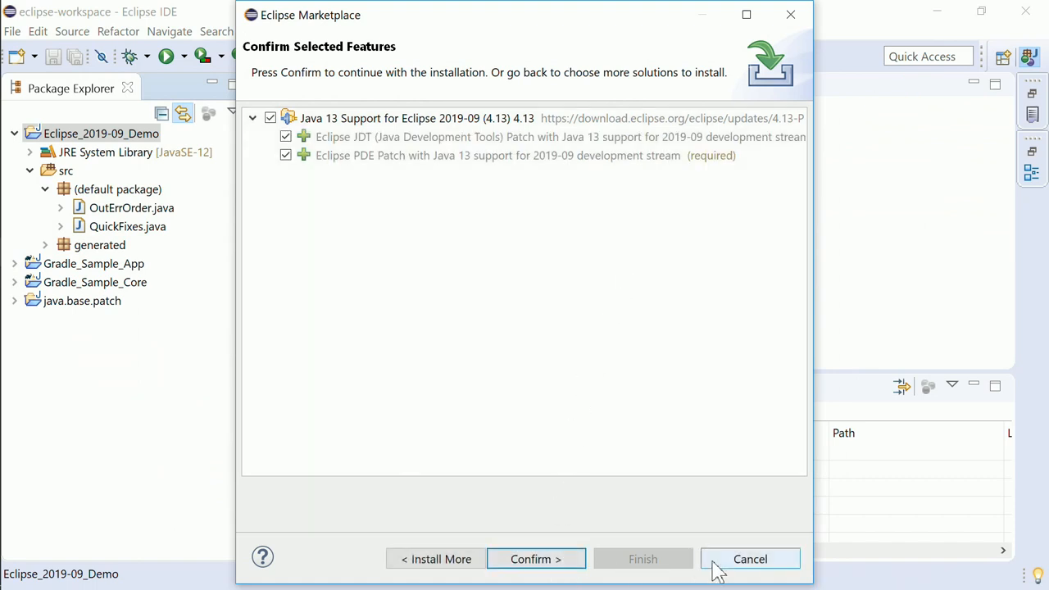
Cancel the install, then in QuickFixes.java add 'final int max;' and a QuickFixes() constructor setting this.max = 0
left_click(750, 559)
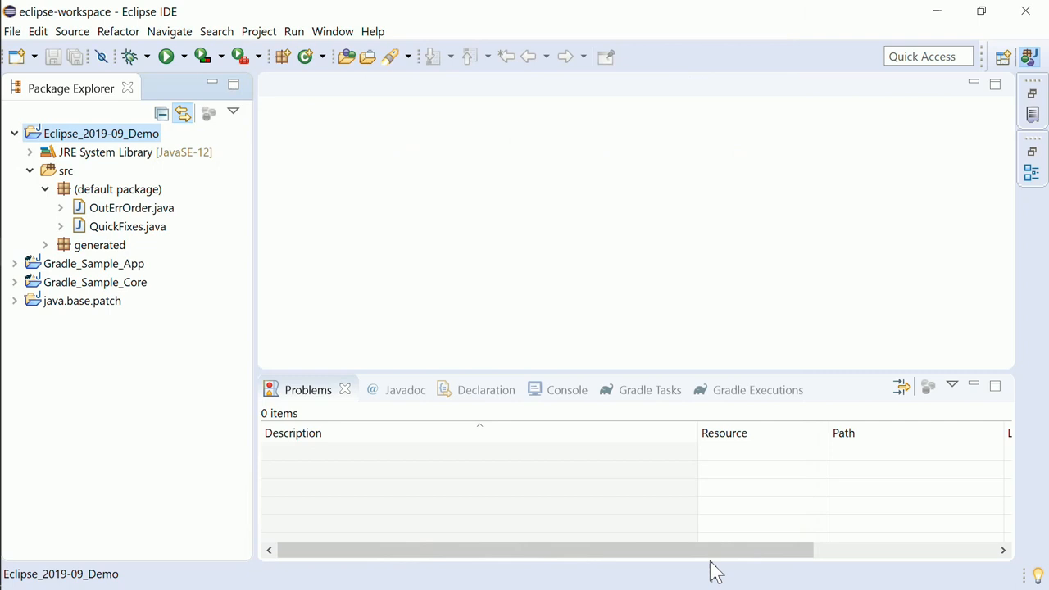
mouse_move(127, 226)
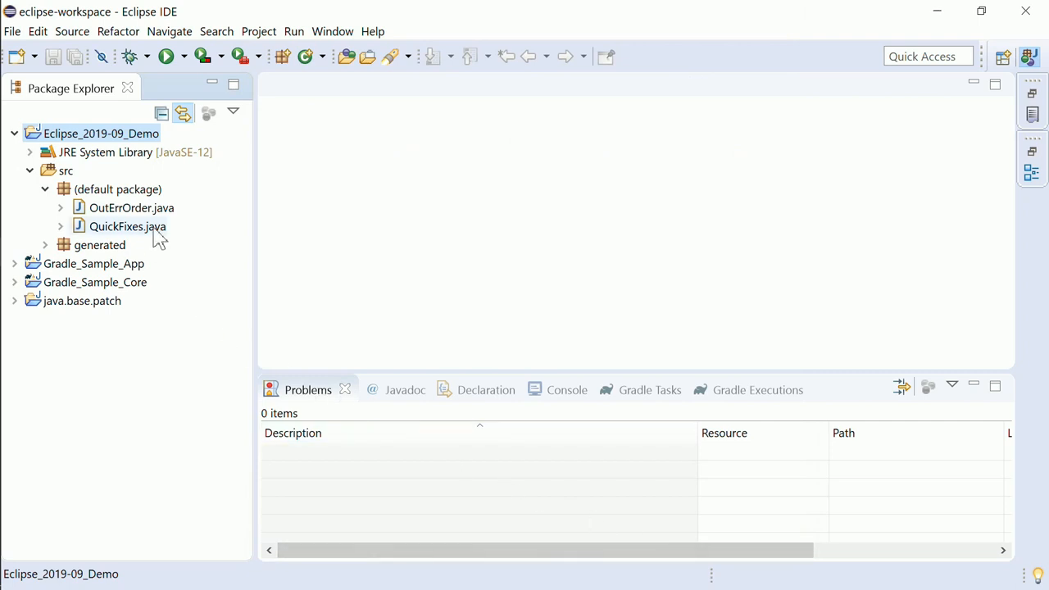
double_click(127, 226)
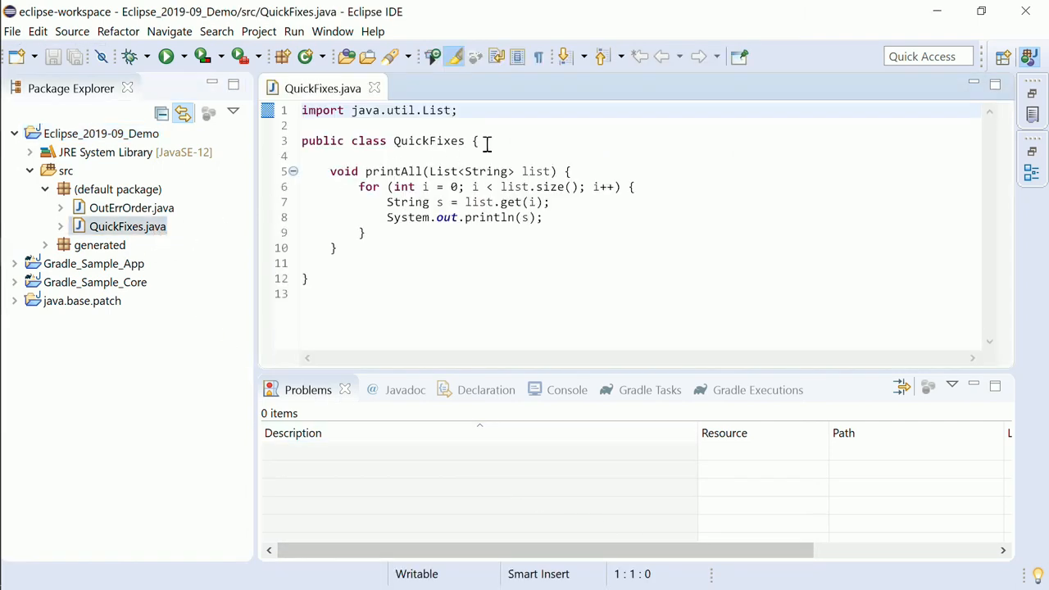
key("Return")
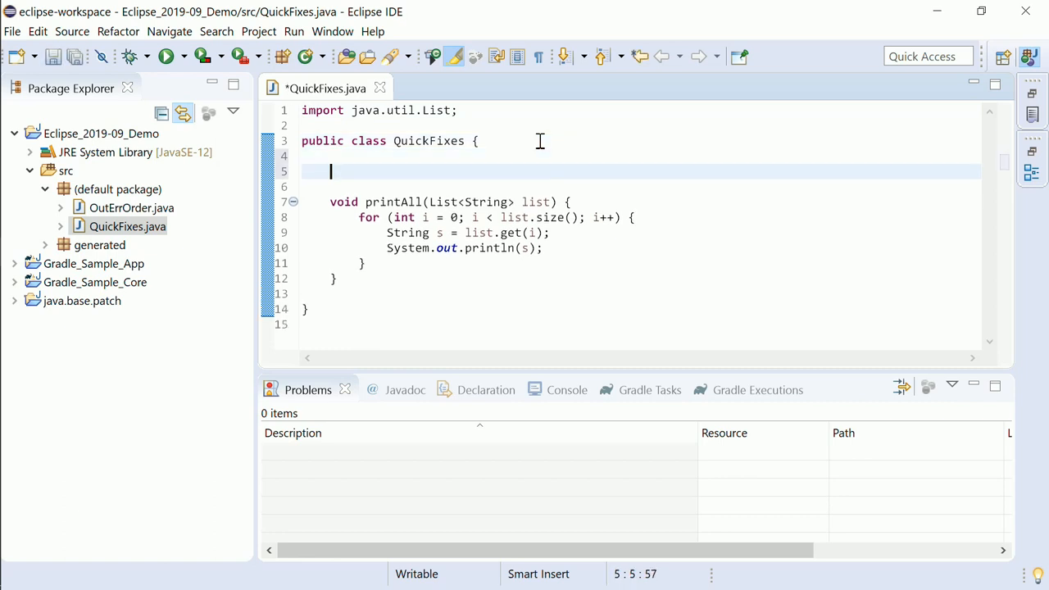
type("final int")
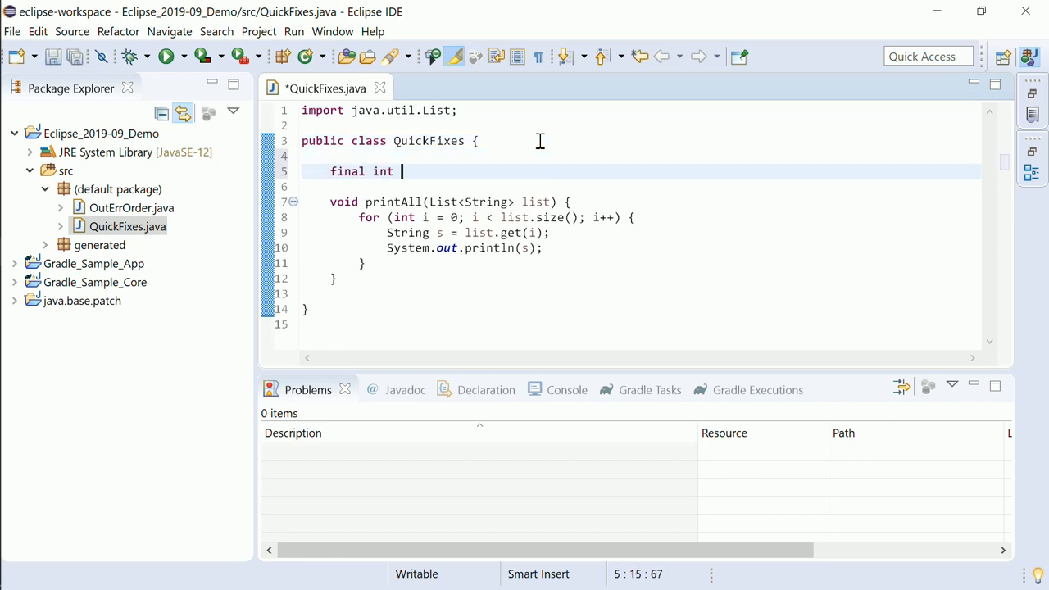
type("max;")
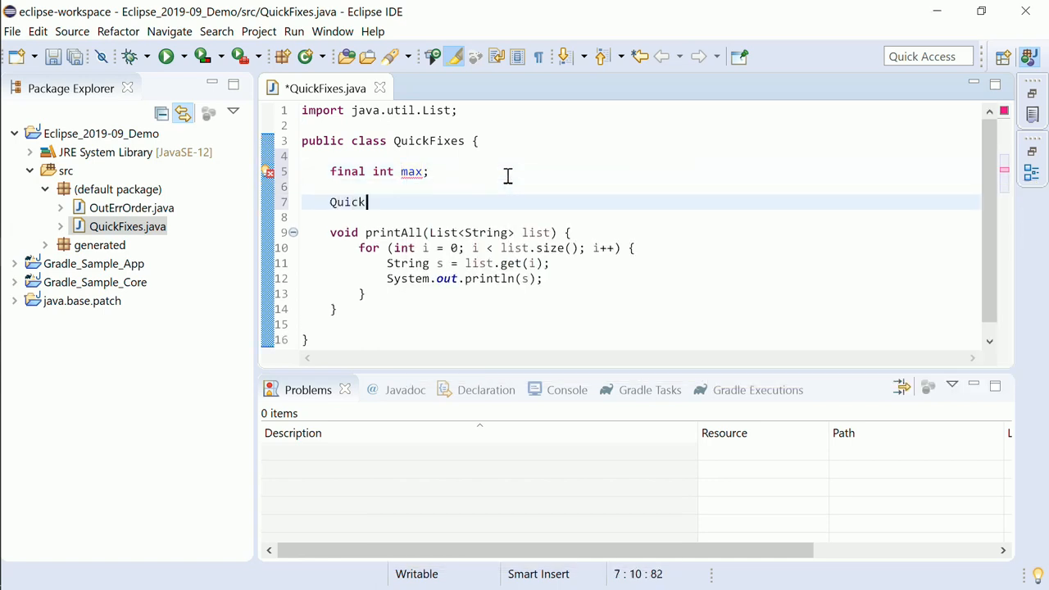
type("Fixes(){")
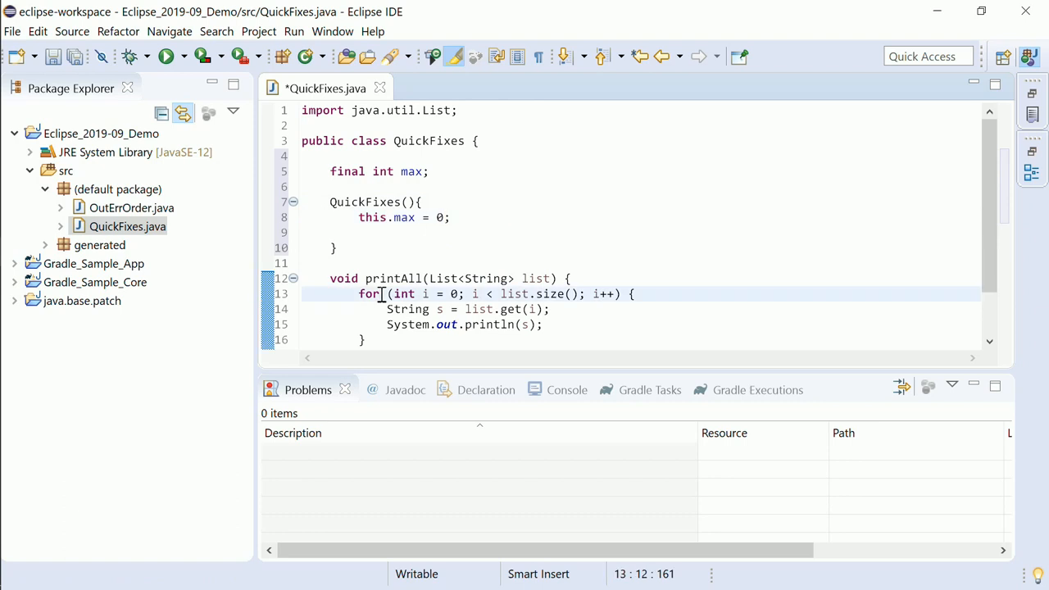
Try the 'Convert to enhanced for loop' quick fix on printAll, undo it and restore the loop start index to 0
key("ctrl+1")
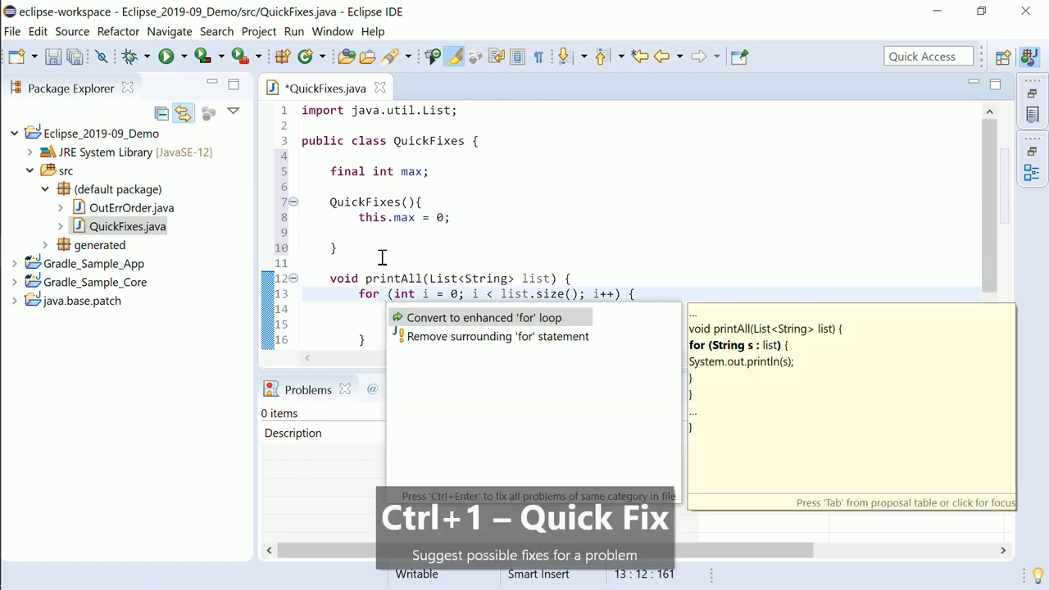
left_click(482, 318)
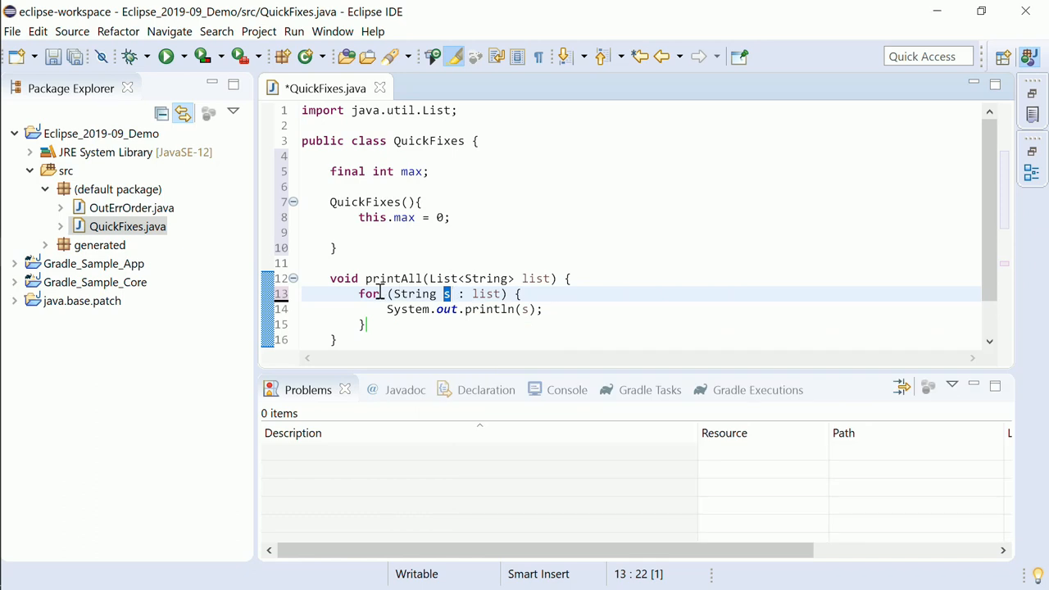
key("Ctrl+z")
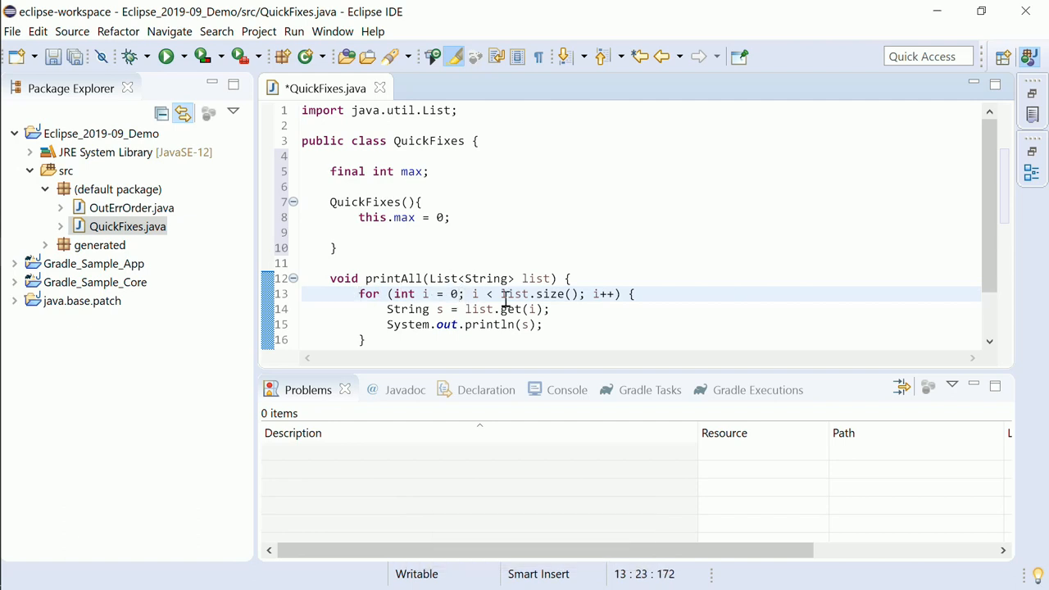
type("1")
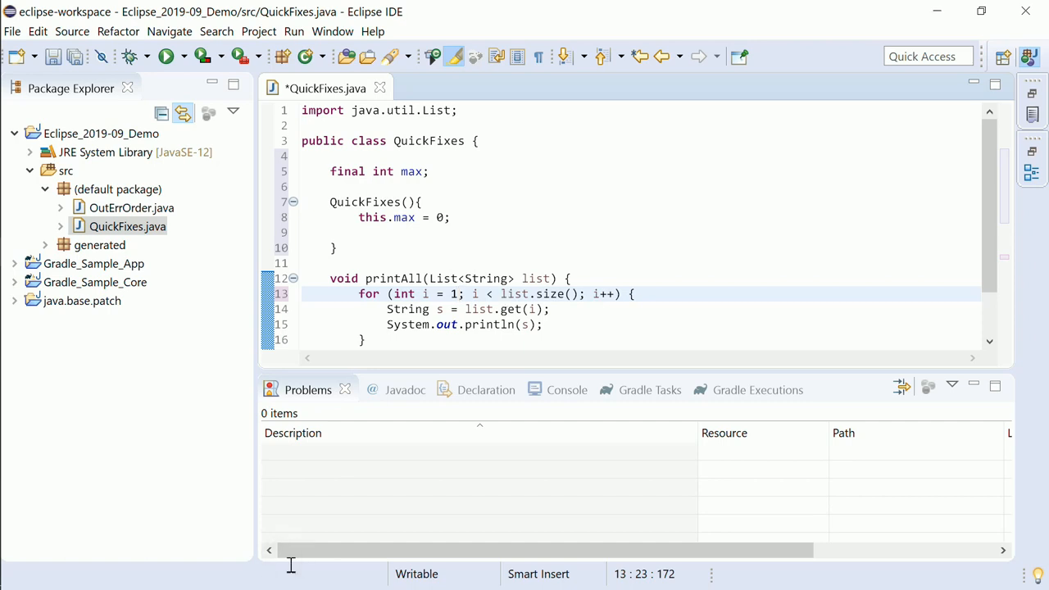
key("ctrl+1")
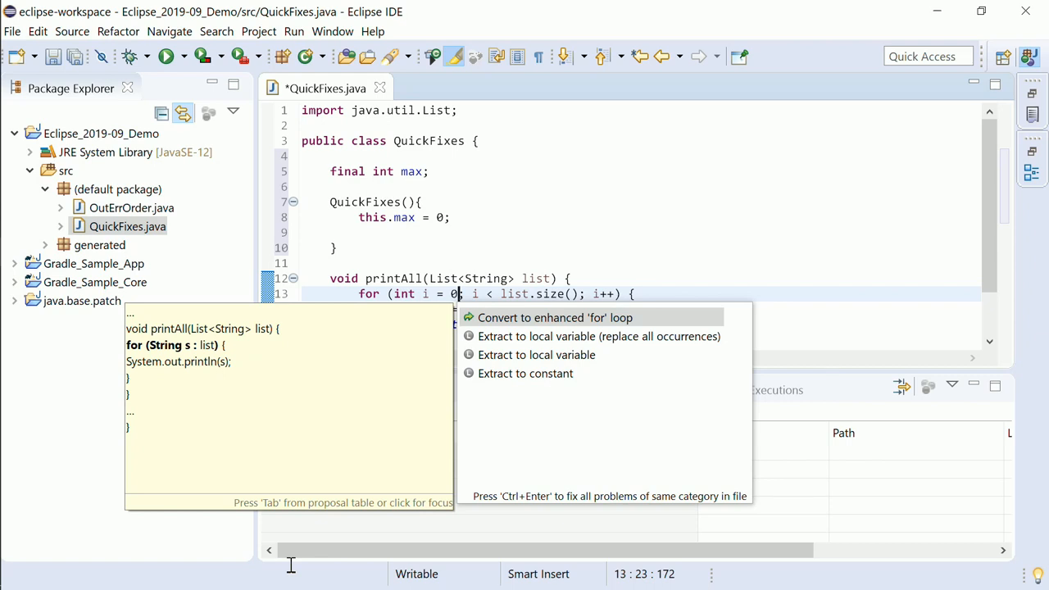
mouse_move(526, 165)
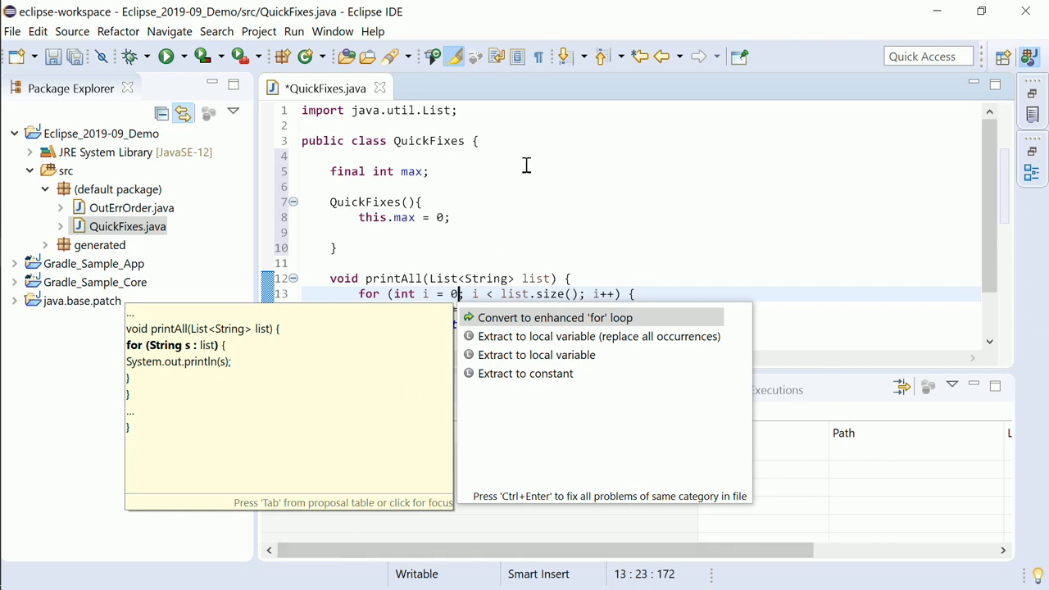
Start Source > Clean Up with the custom profile and open its Configure settings
right_click(459, 293)
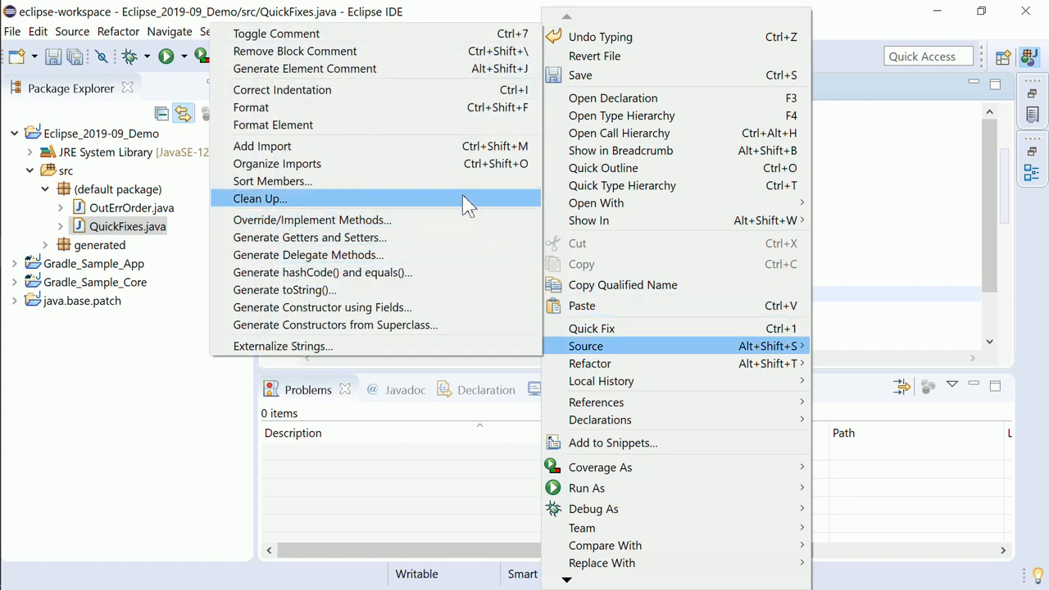
left_click(260, 198)
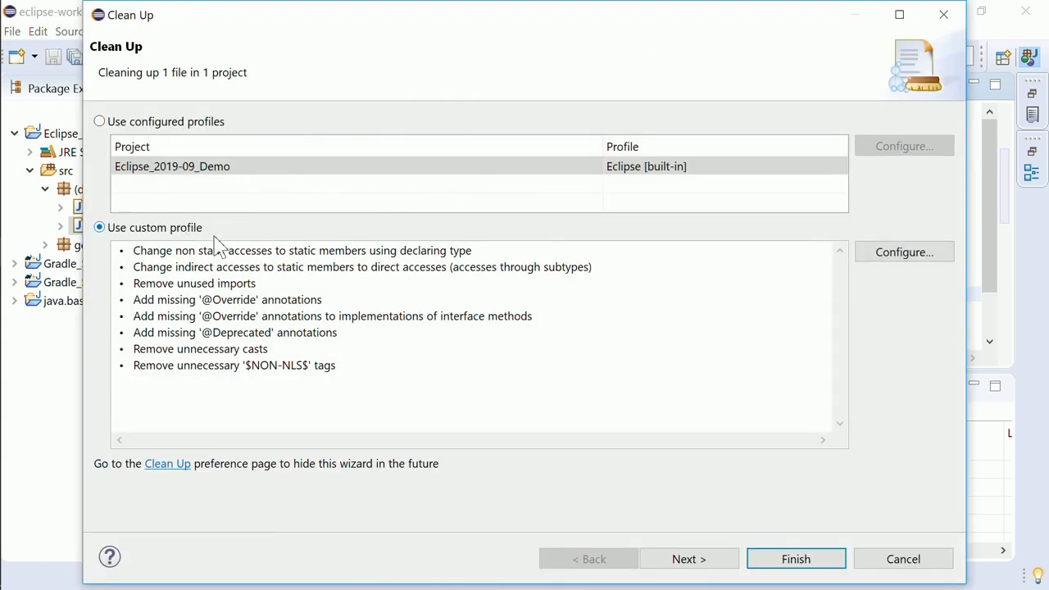
left_click(903, 252)
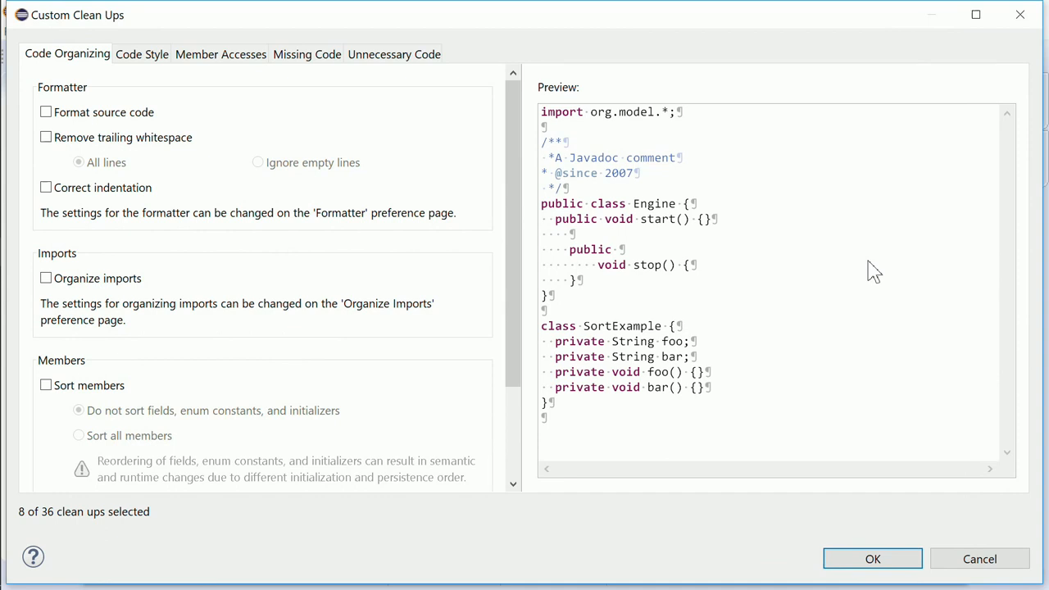
Enable 'Convert for loops to enhanced' under Code Style, making 9 of 36 clean ups
left_click(141, 54)
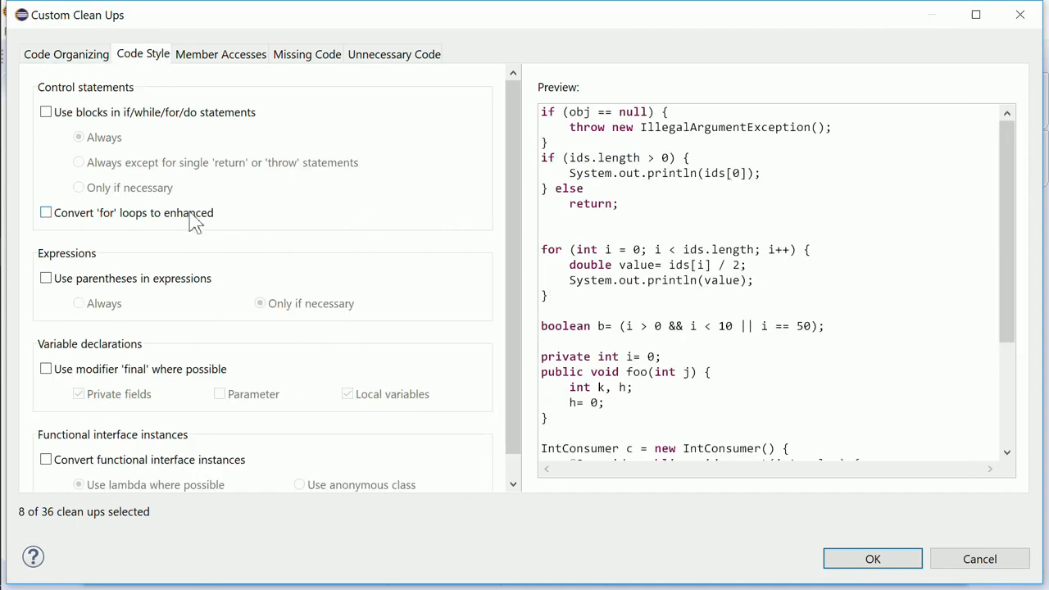
left_click(46, 212)
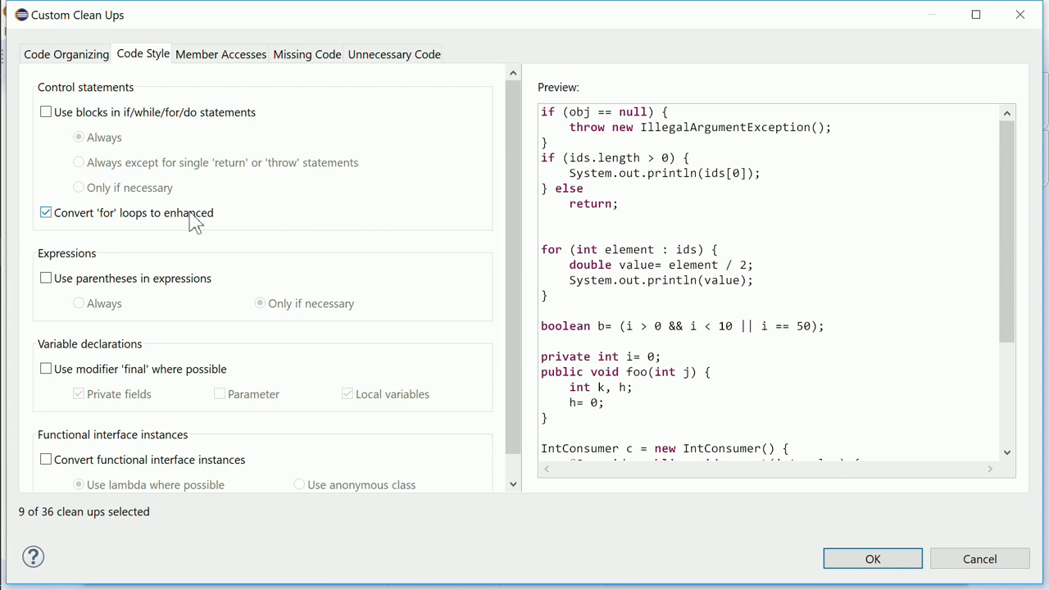
left_click(395, 54)
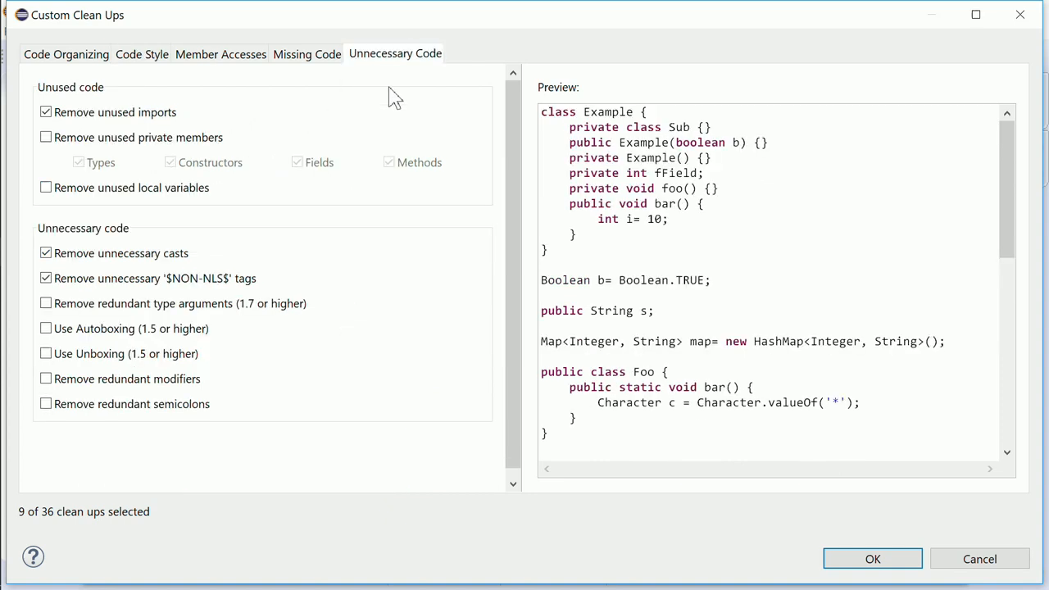
Enable Remove redundant modifiers, Use Autoboxing and Use Unboxing, then run the 12-rule clean-up on QuickFixes.java
scroll("down", 3)
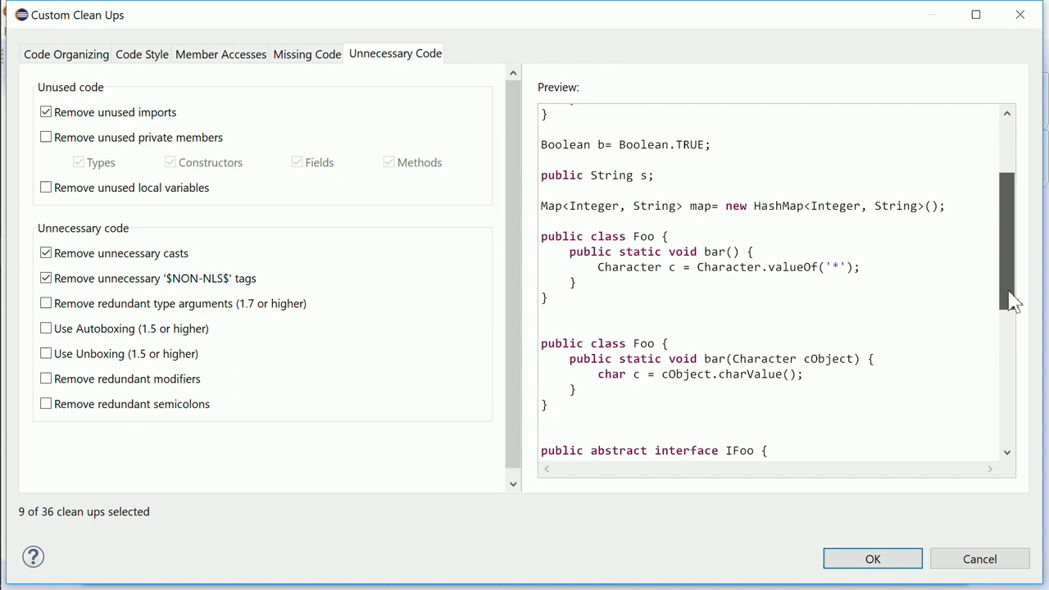
scroll("down", 3)
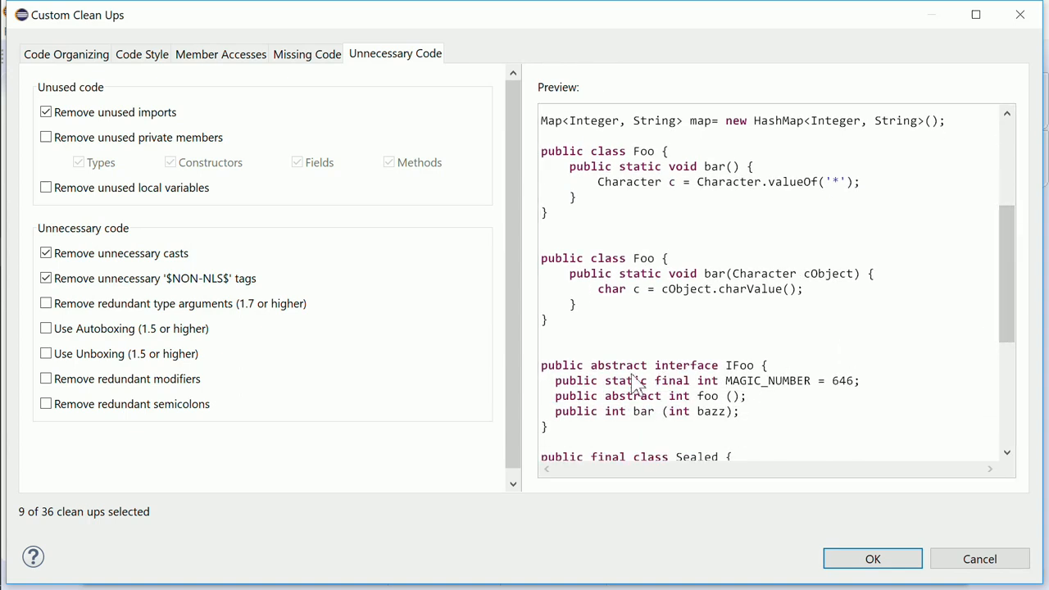
double_click(619, 365)
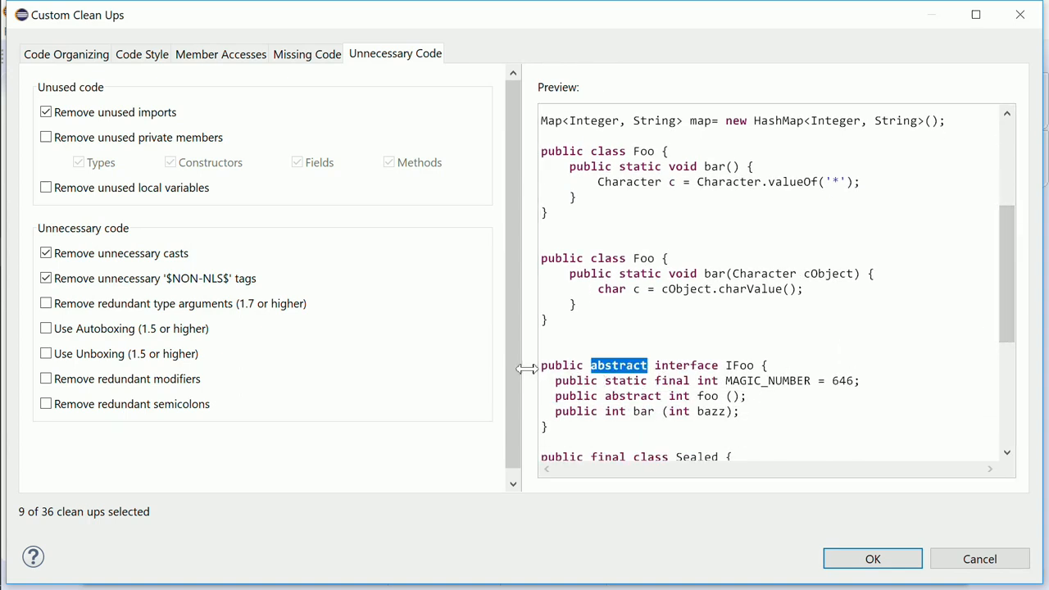
left_click(45, 379)
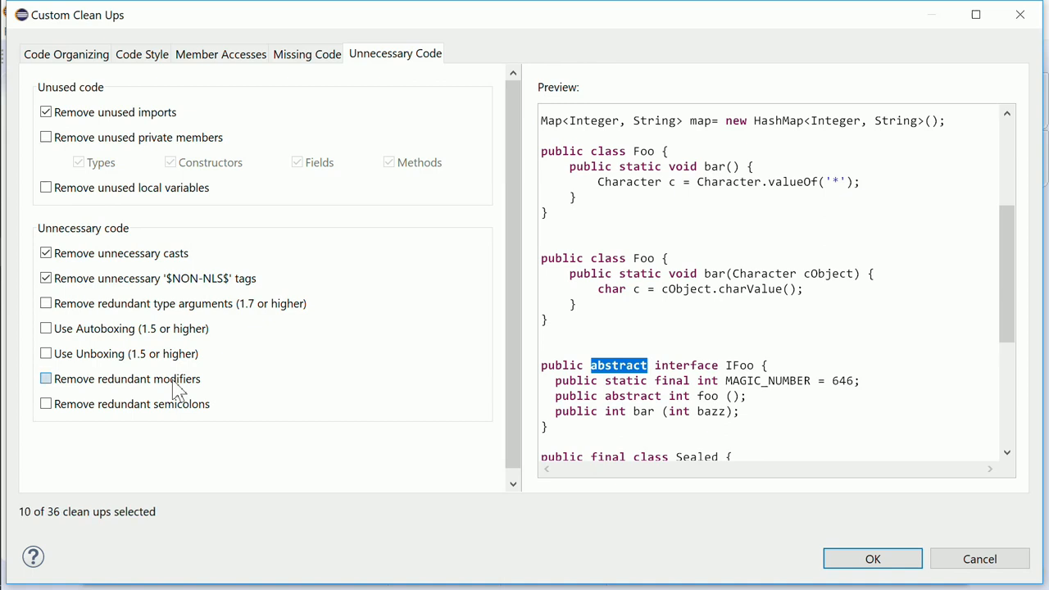
left_click(46, 378)
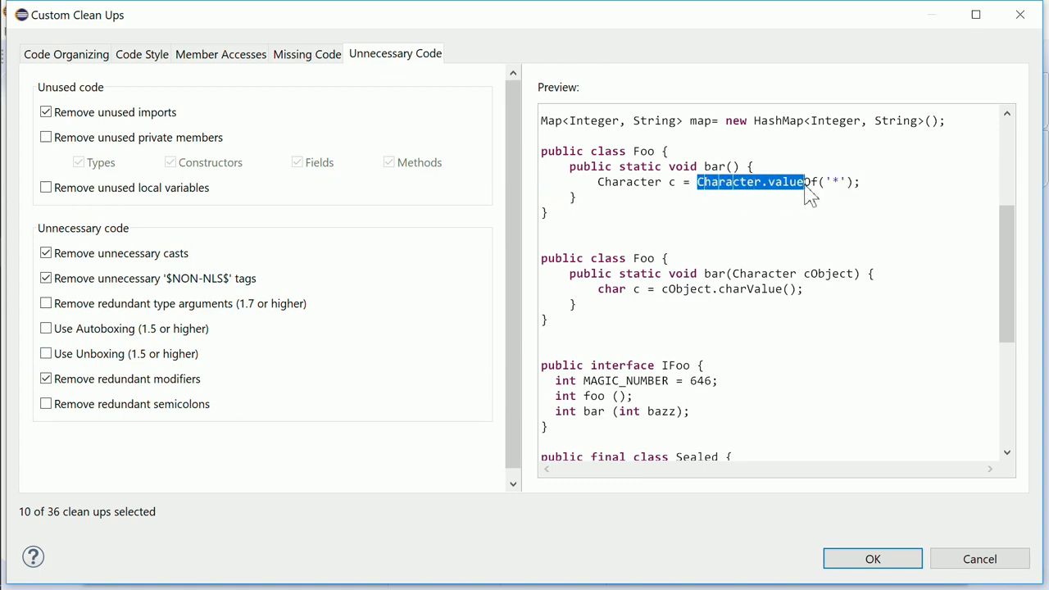
left_click(46, 328)
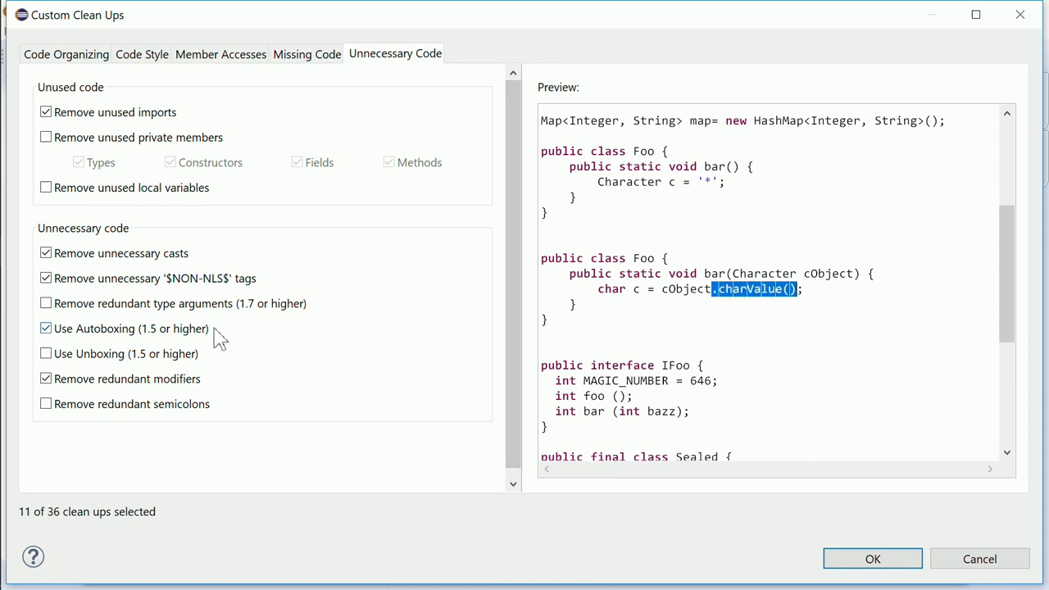
left_click(45, 353)
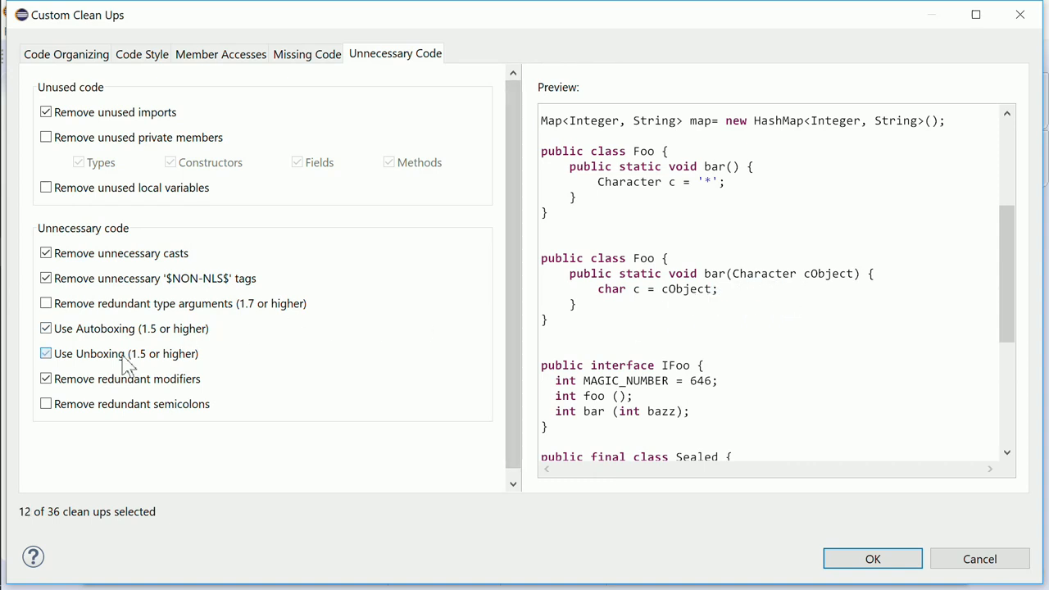
left_click(871, 559)
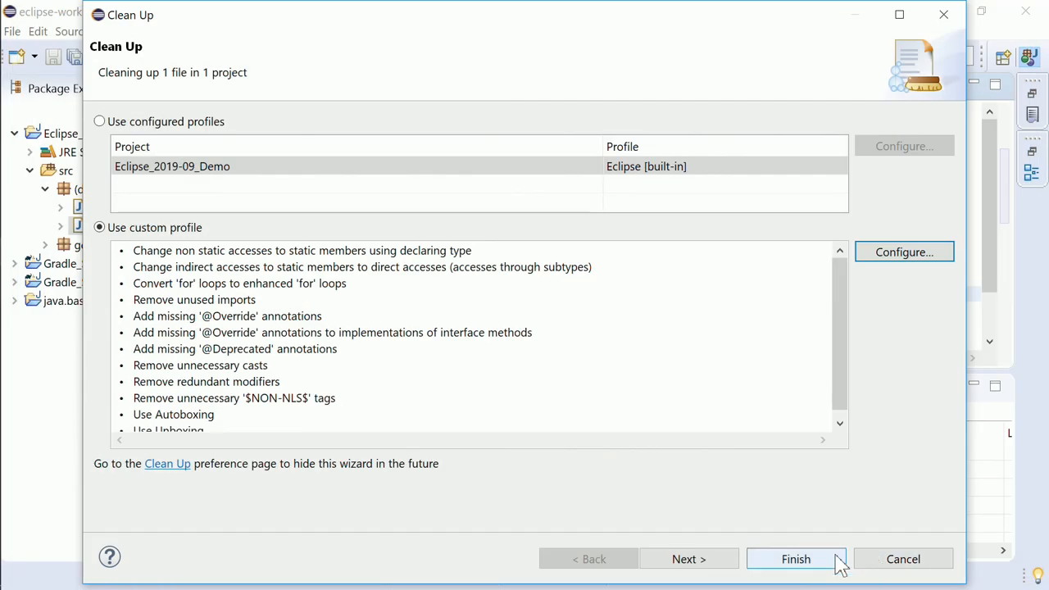
left_click(795, 559)
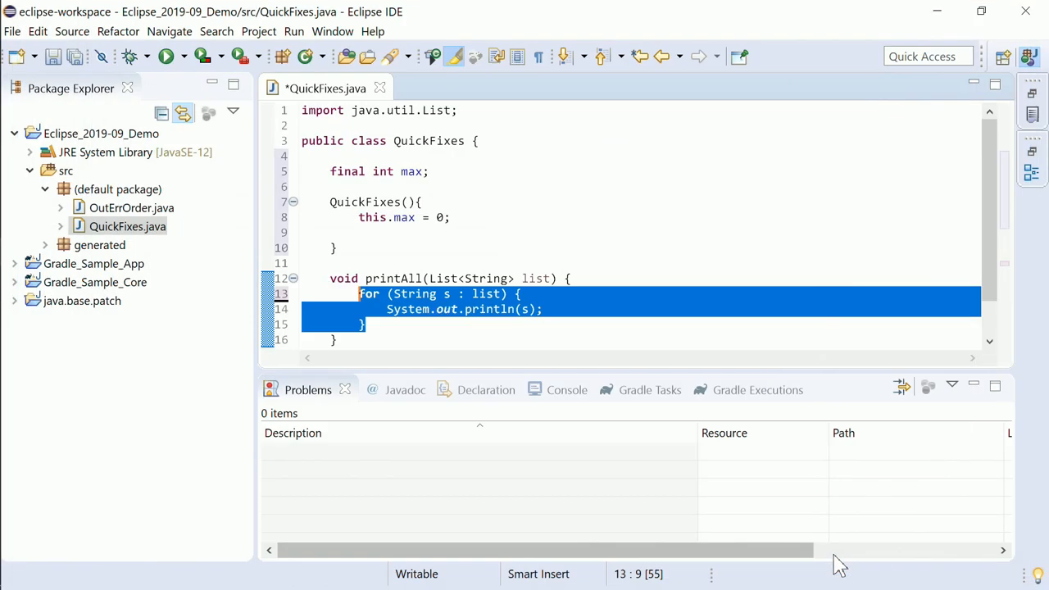
Bring up Window > Preferences > Java > Code Style > Formatter
left_click(332, 32)
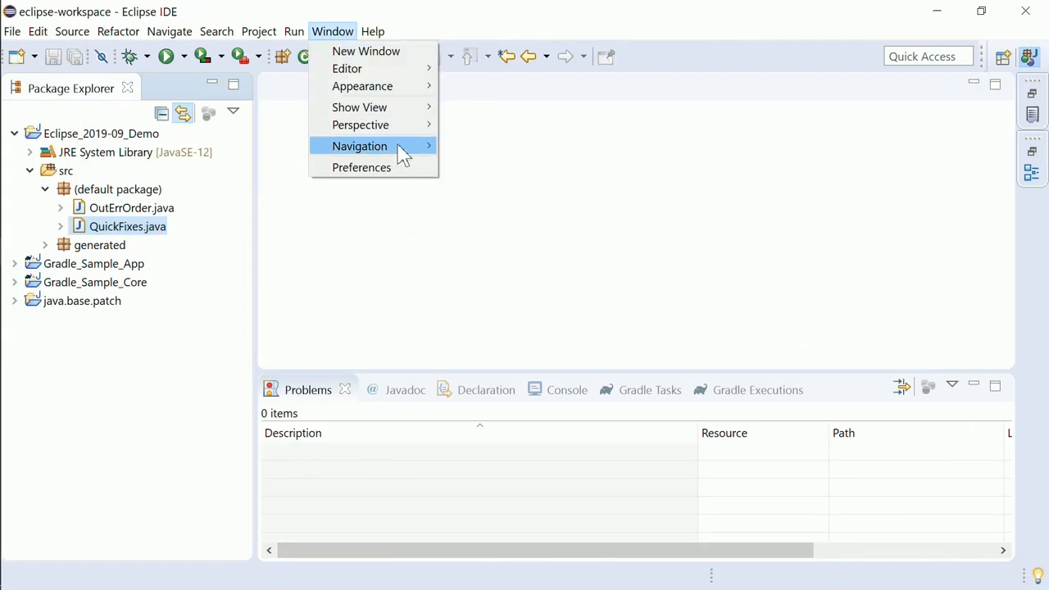
left_click(362, 167)
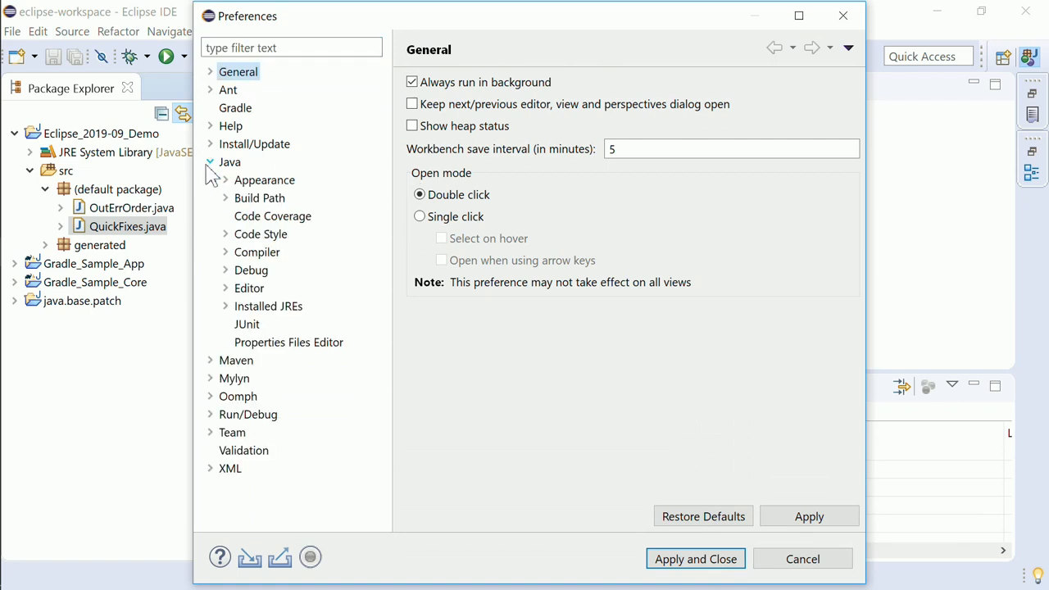
left_click(226, 234)
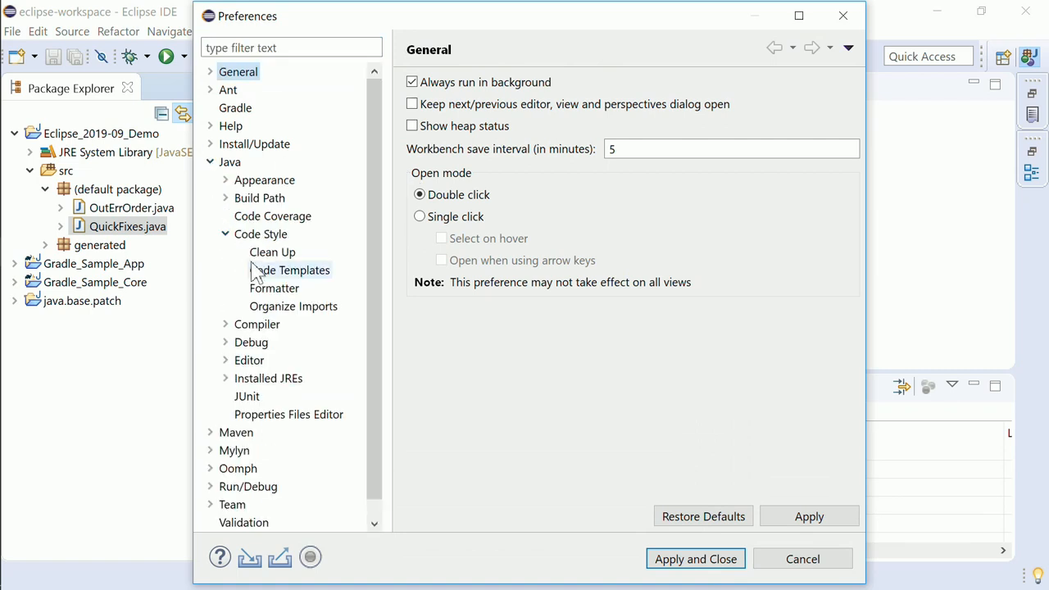
left_click(273, 288)
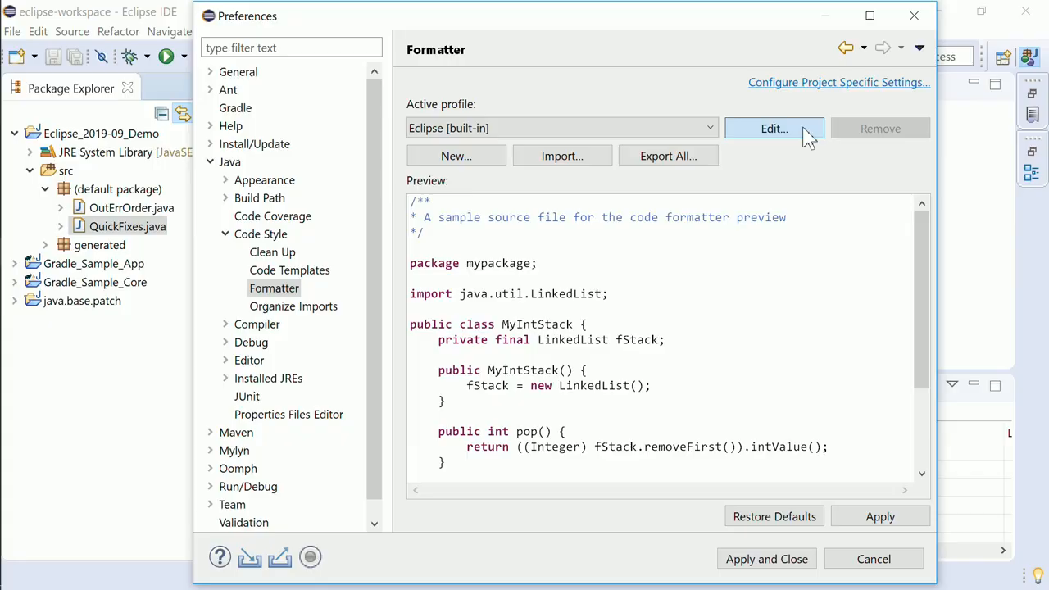
left_click(774, 129)
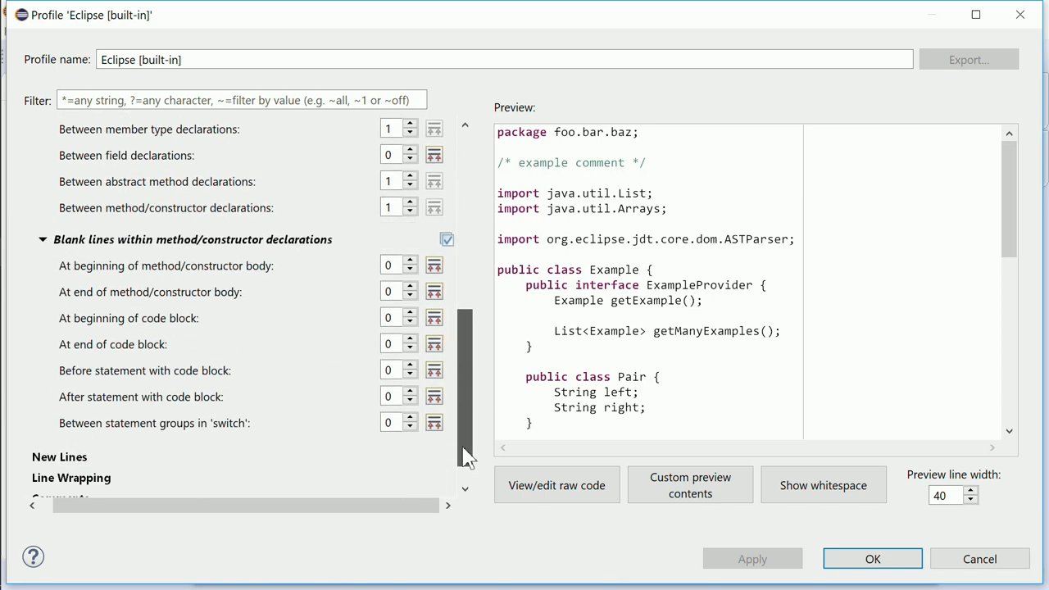
scroll("up", 3)
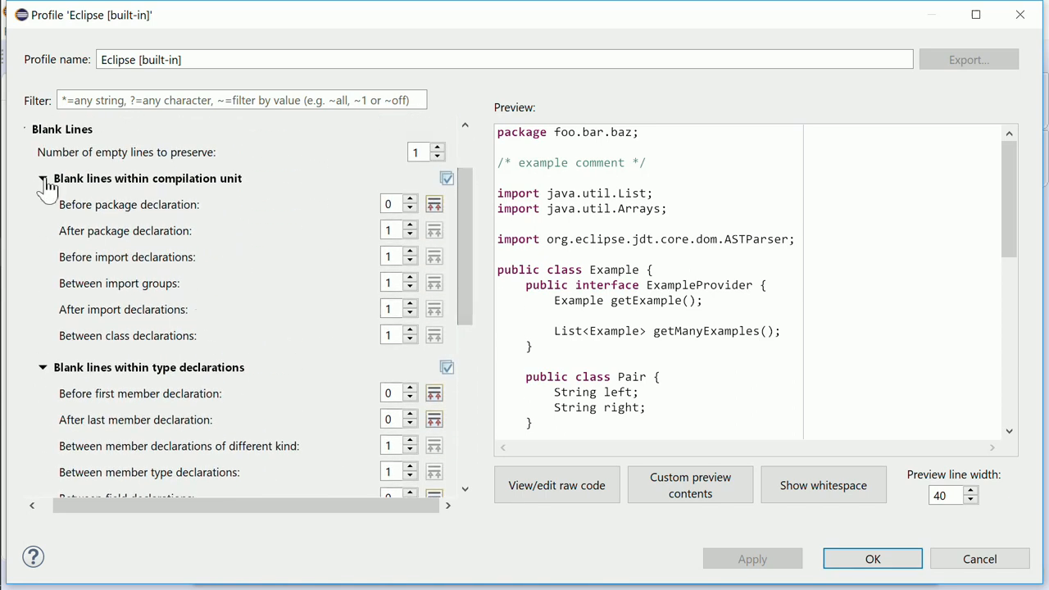
left_click(42, 178)
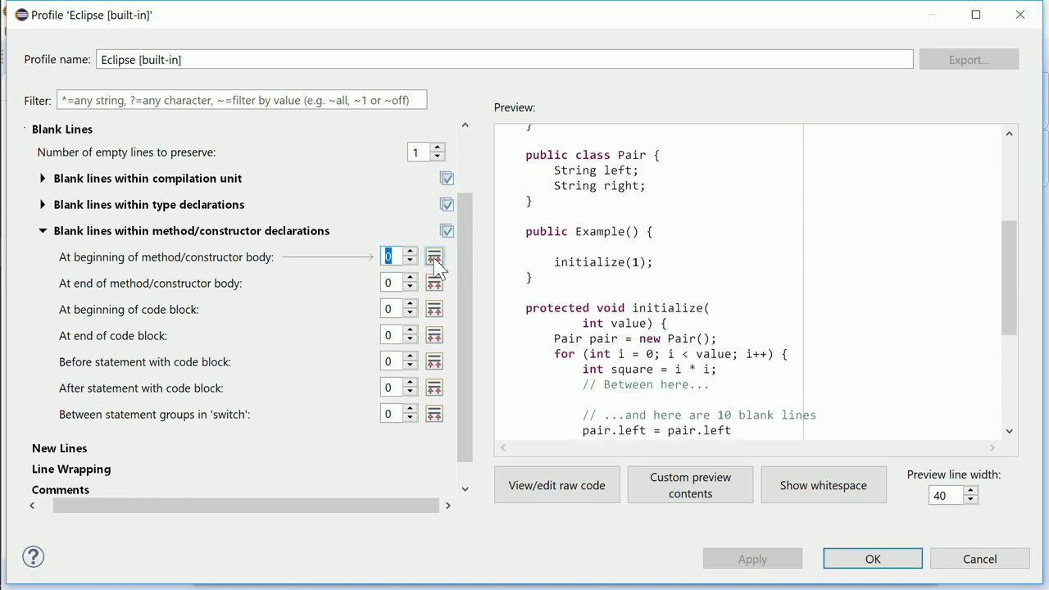
left_click(410, 251)
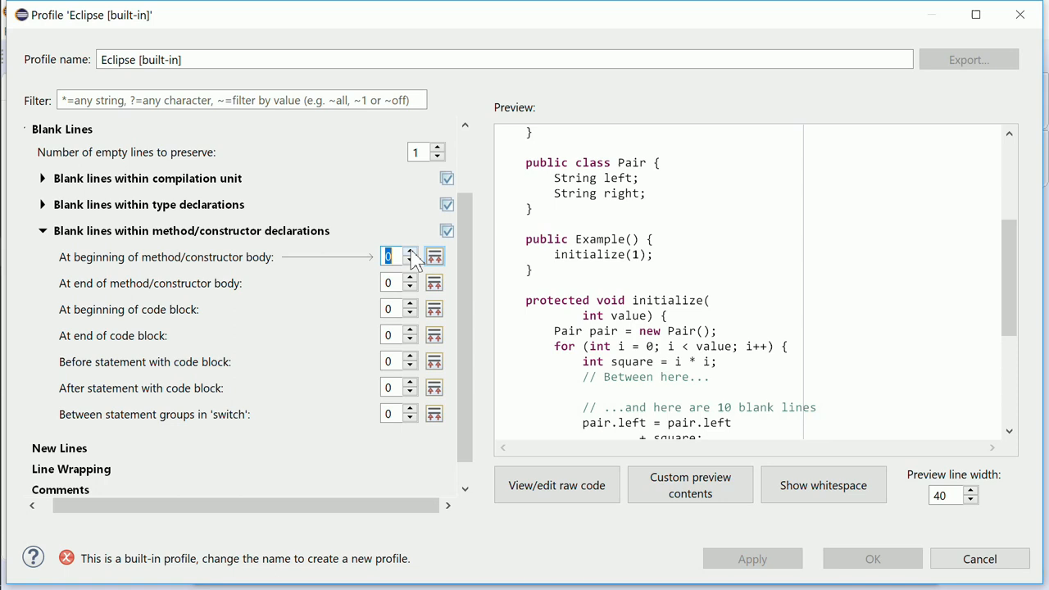
left_click(410, 251)
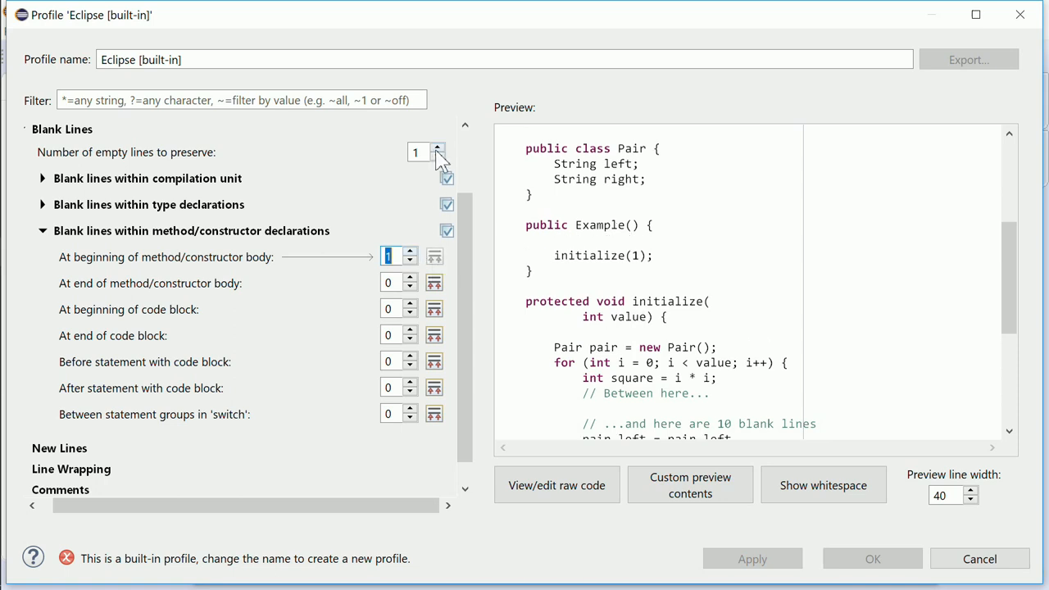
left_click(439, 146)
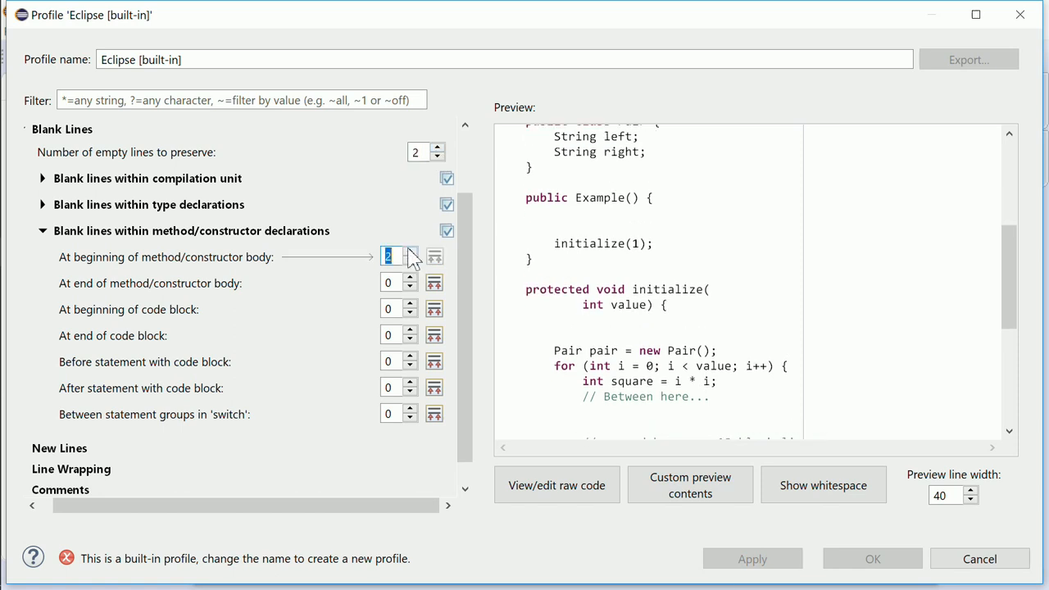
left_click(409, 260)
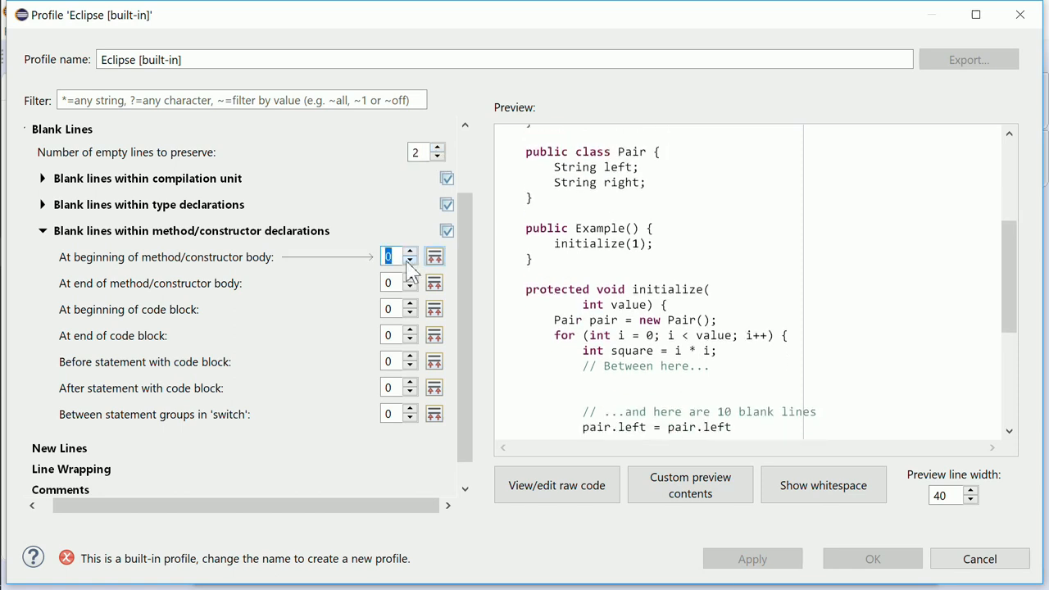
left_click(979, 558)
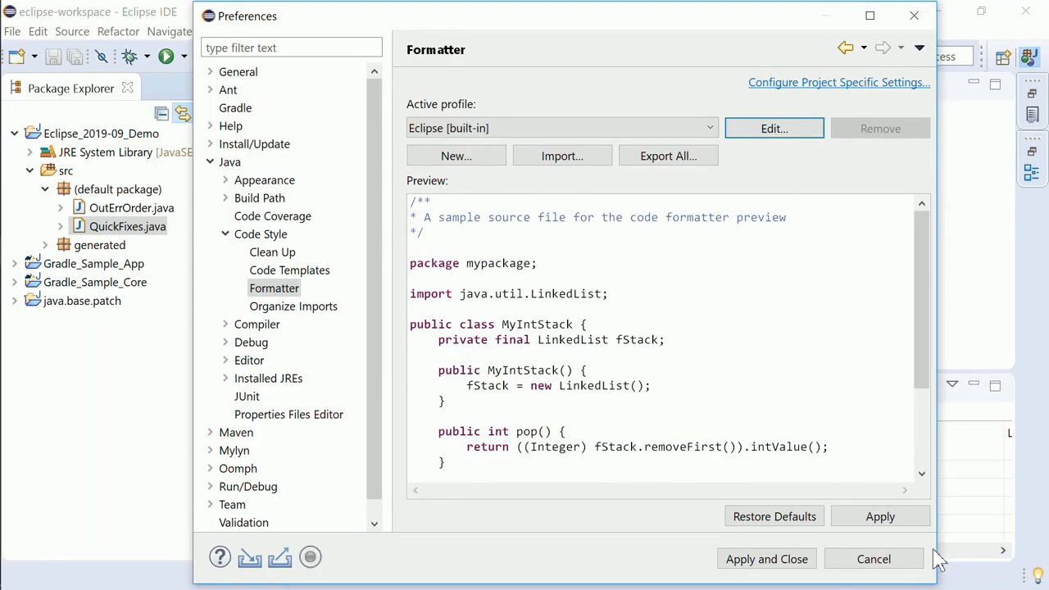
View the Modules comment template under Code Templates, highlight its ${tags} variable, then Apply and Close
left_click(289, 270)
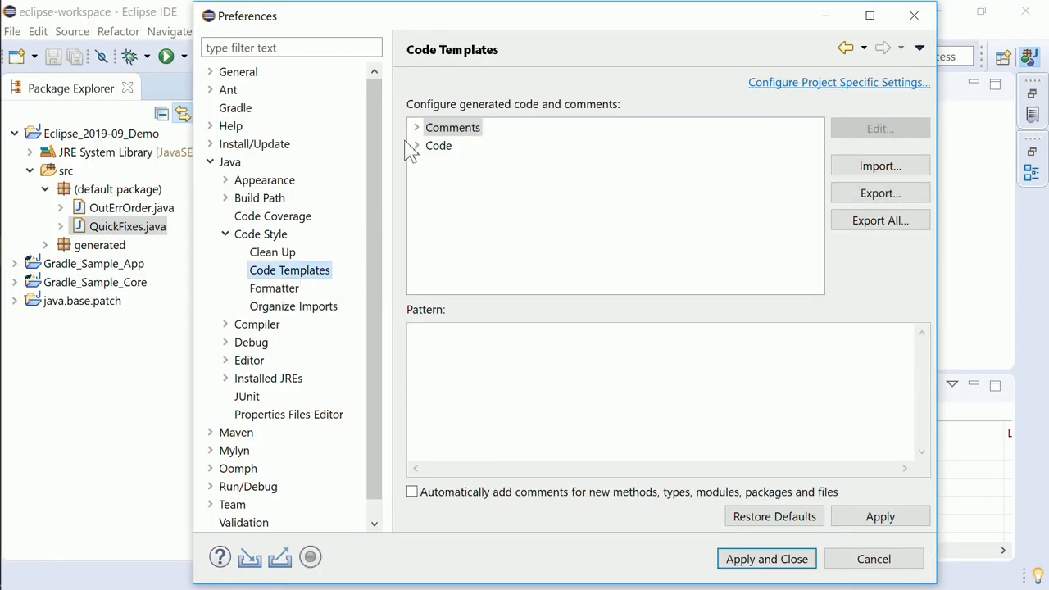
left_click(416, 127)
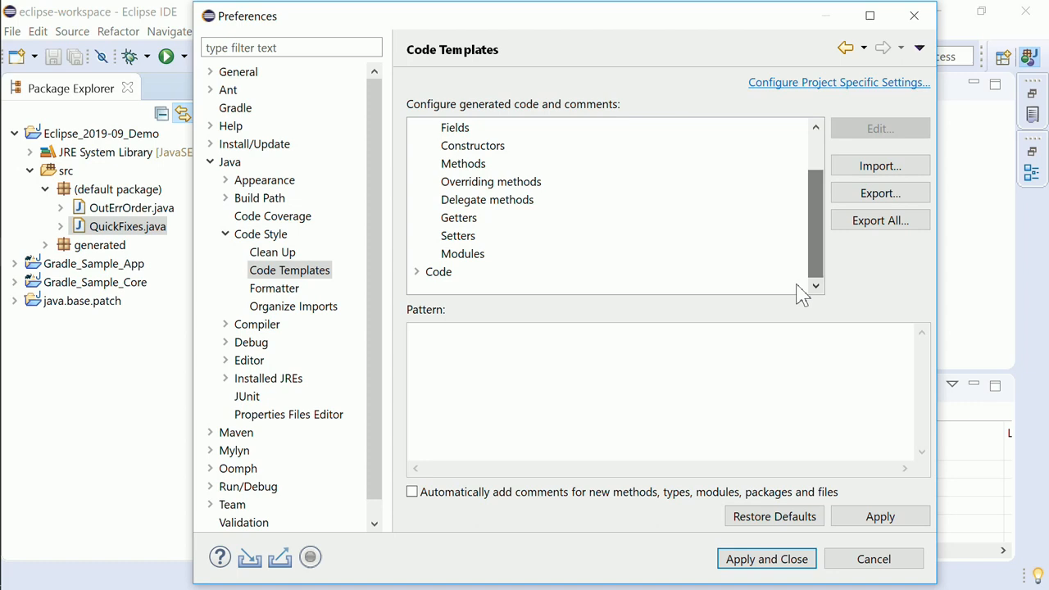
left_click(462, 253)
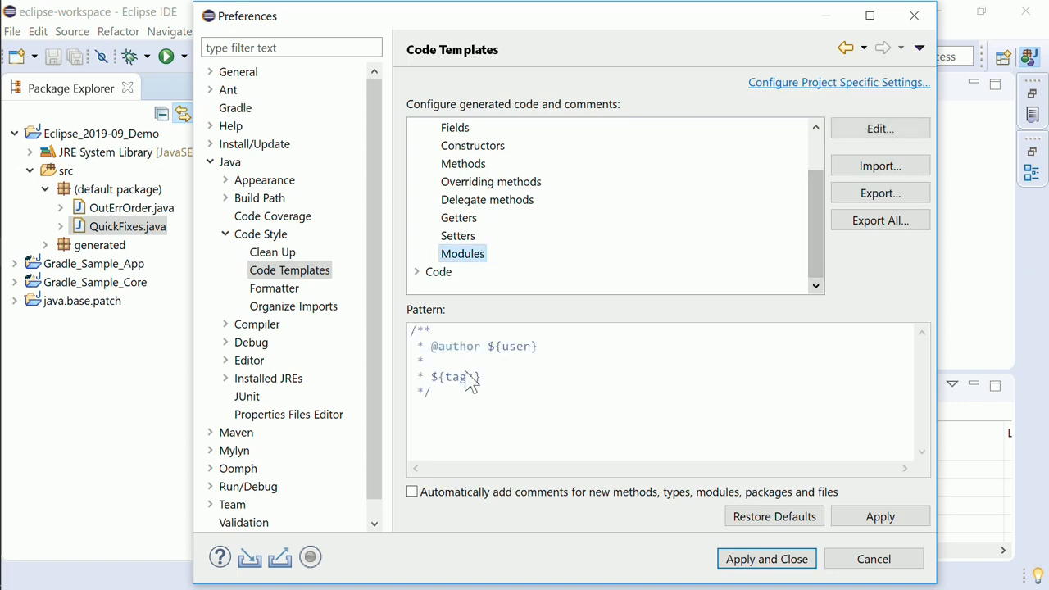
double_click(458, 377)
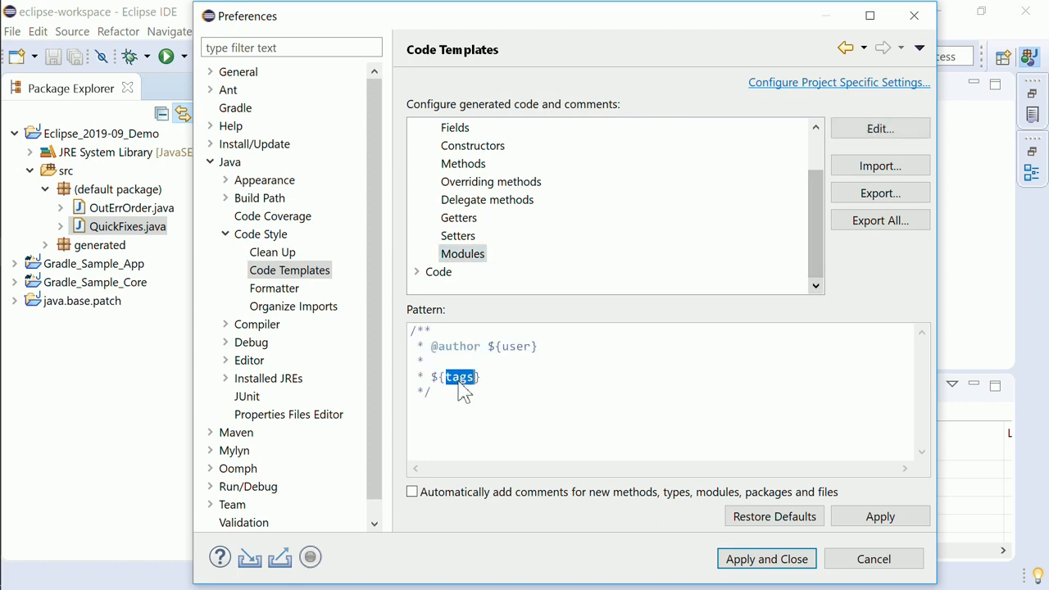
mouse_move(586, 424)
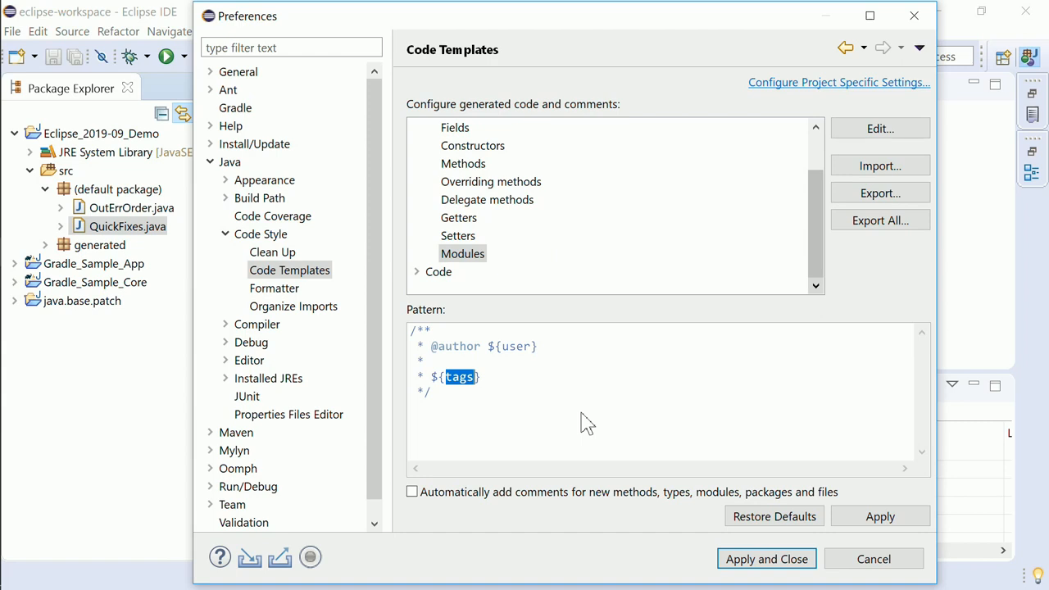
left_click(873, 559)
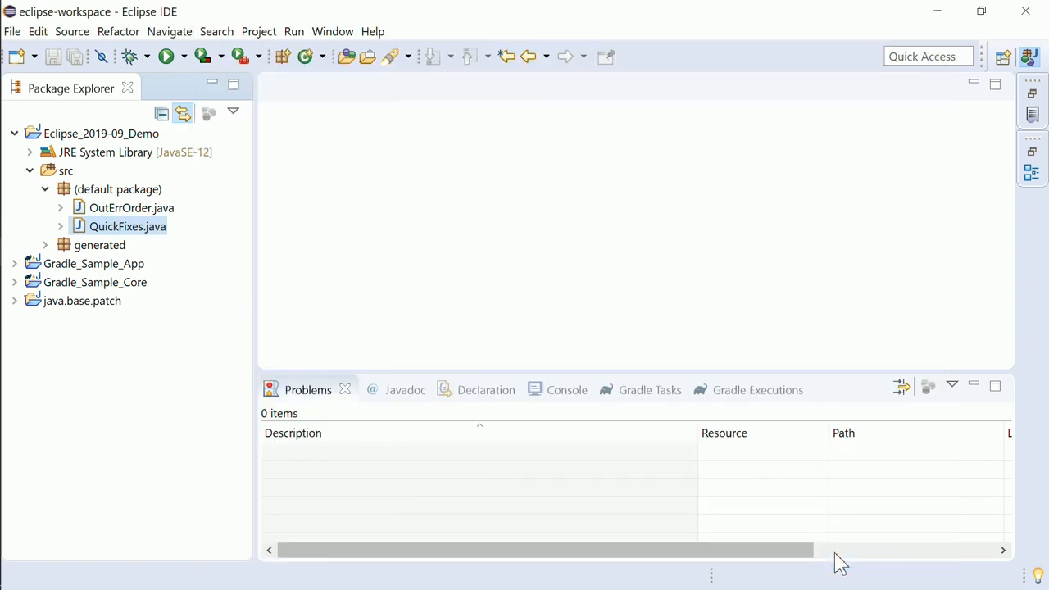
Open OutErrOrder.java and show the Run button's launch history menu
double_click(131, 207)
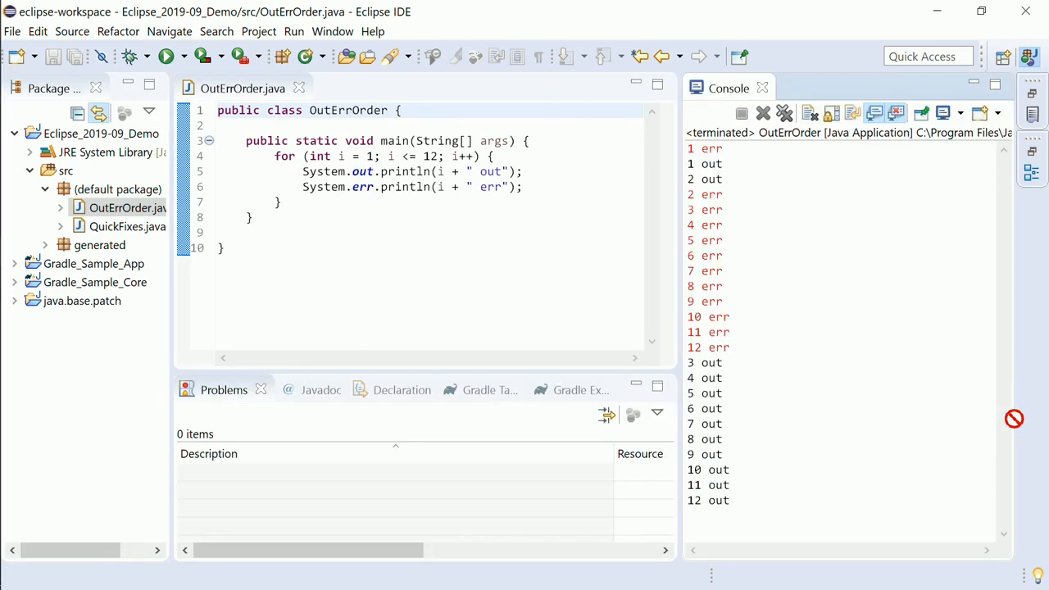
mouse_move(1017, 431)
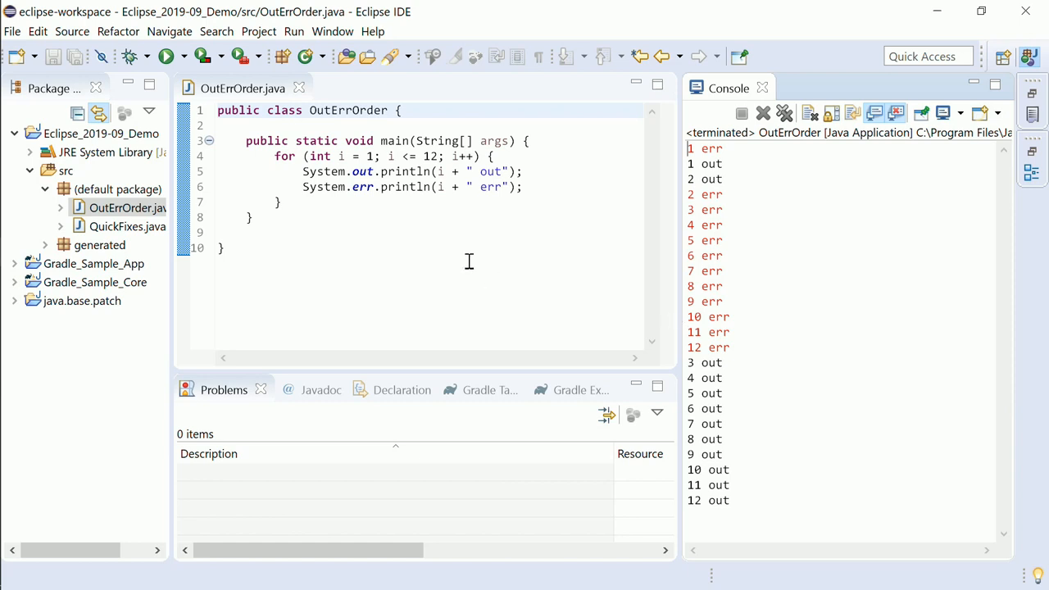
left_click(177, 57)
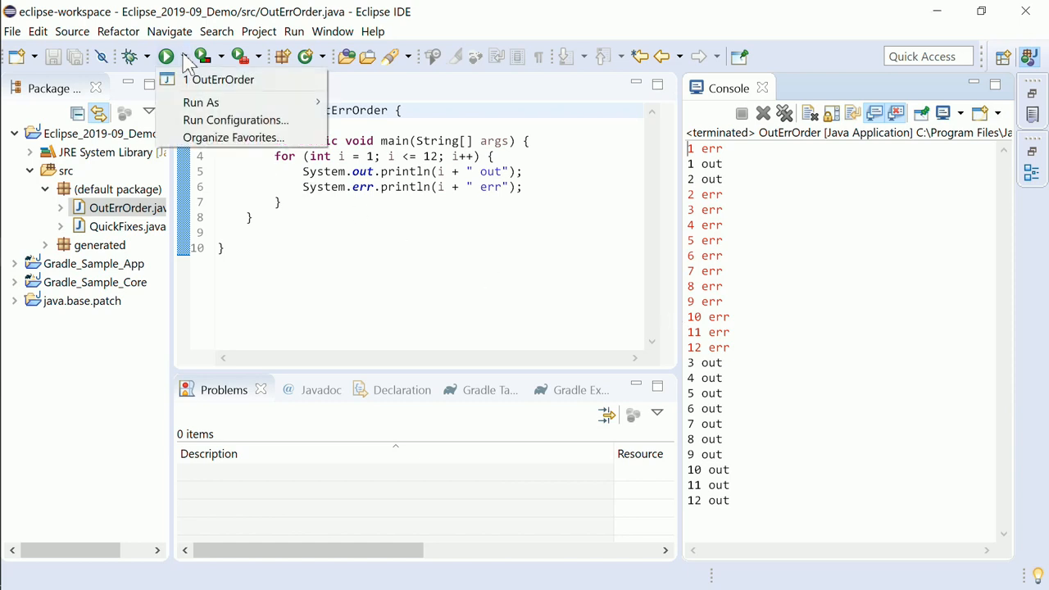
In OutErrOrder's run configuration Common settings, enable 'Merge standard and error output' and run it
left_click(236, 120)
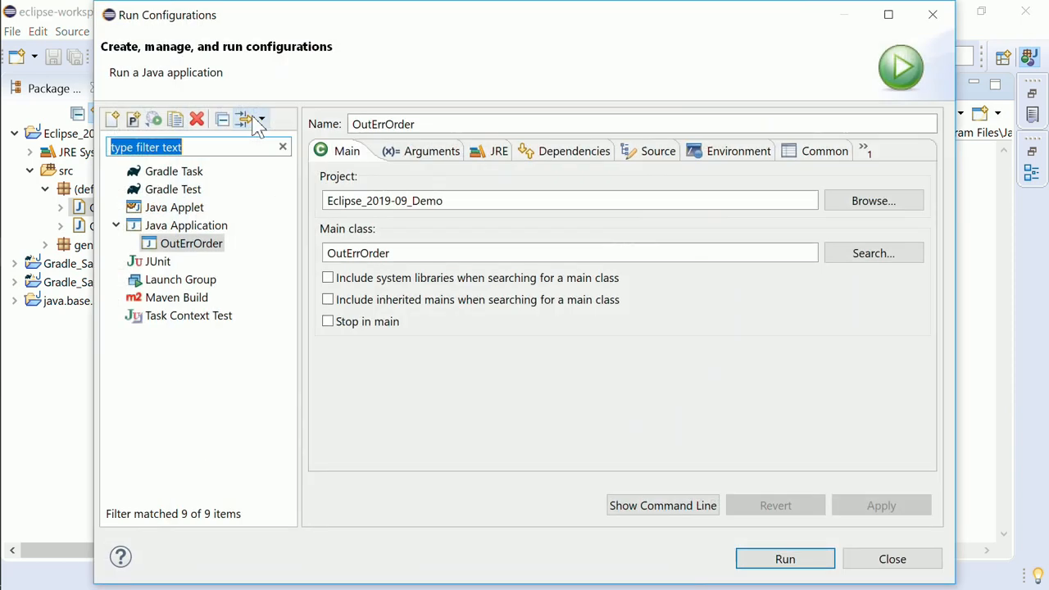
mouse_move(807, 174)
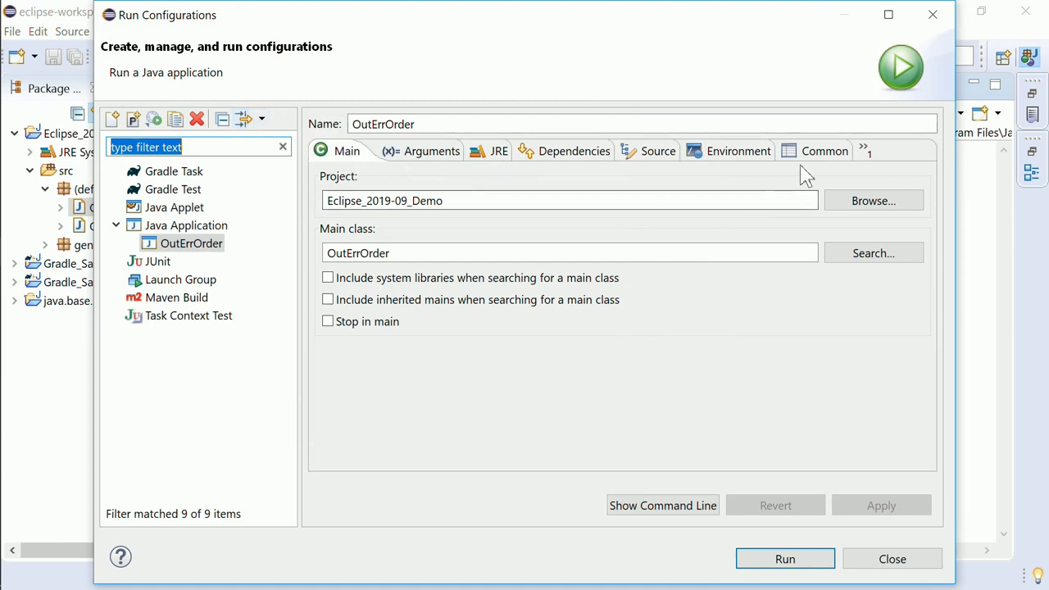
left_click(824, 151)
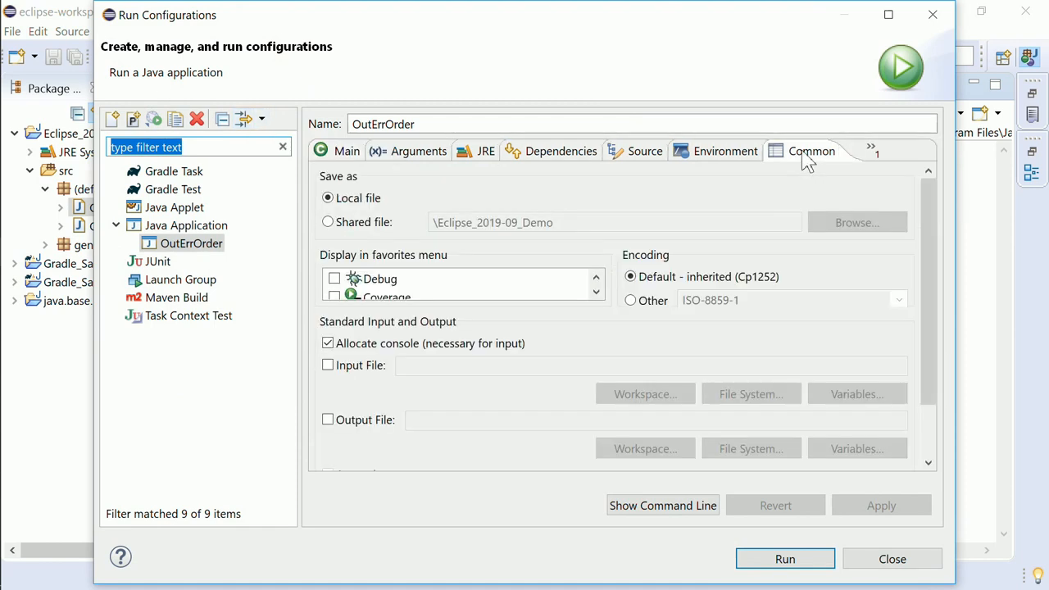
scroll("down", 3)
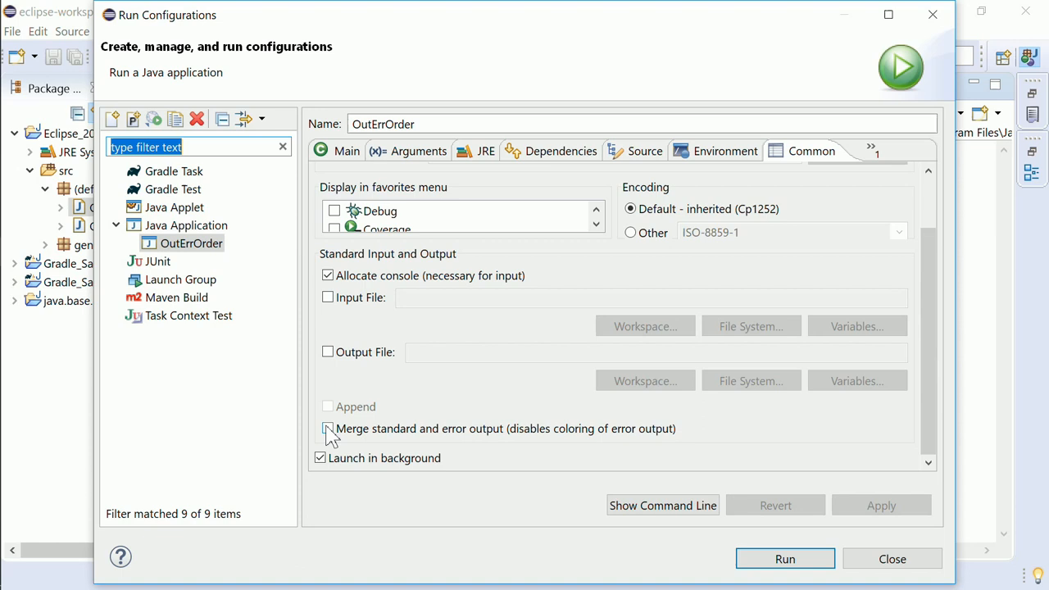
left_click(327, 428)
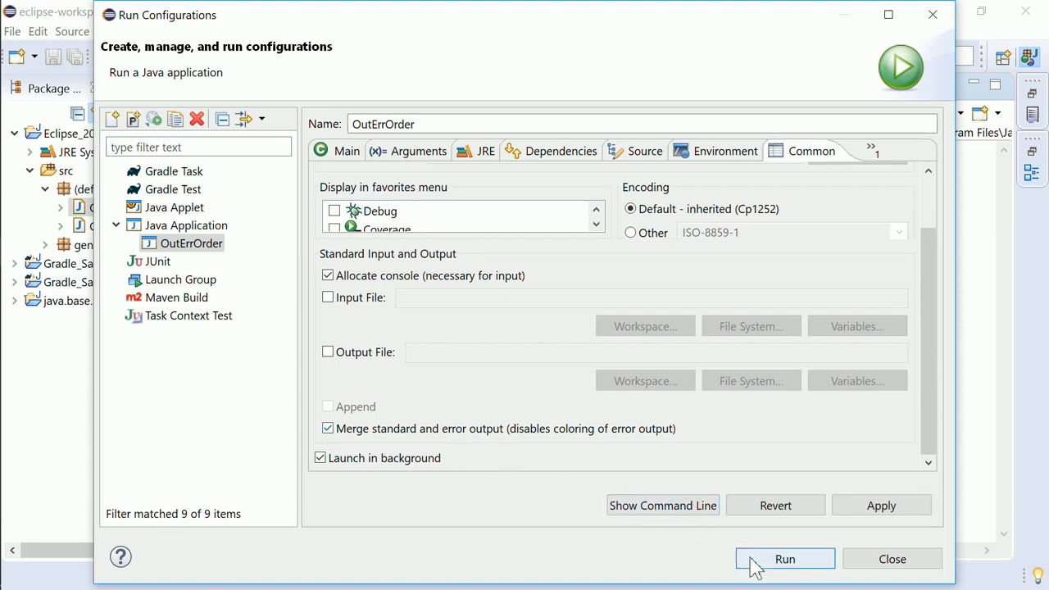
left_click(784, 559)
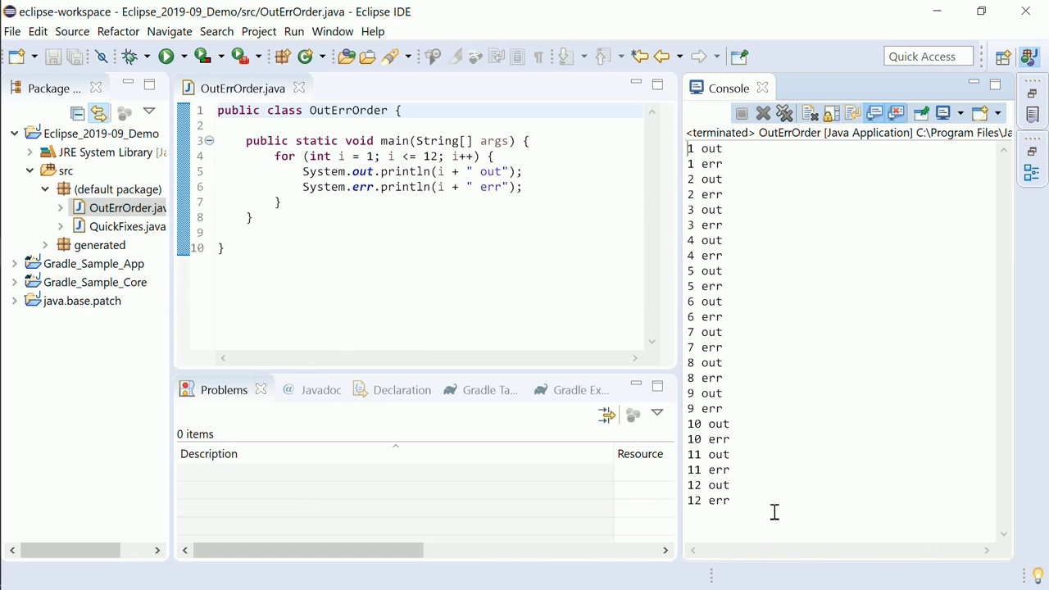
mouse_move(821, 496)
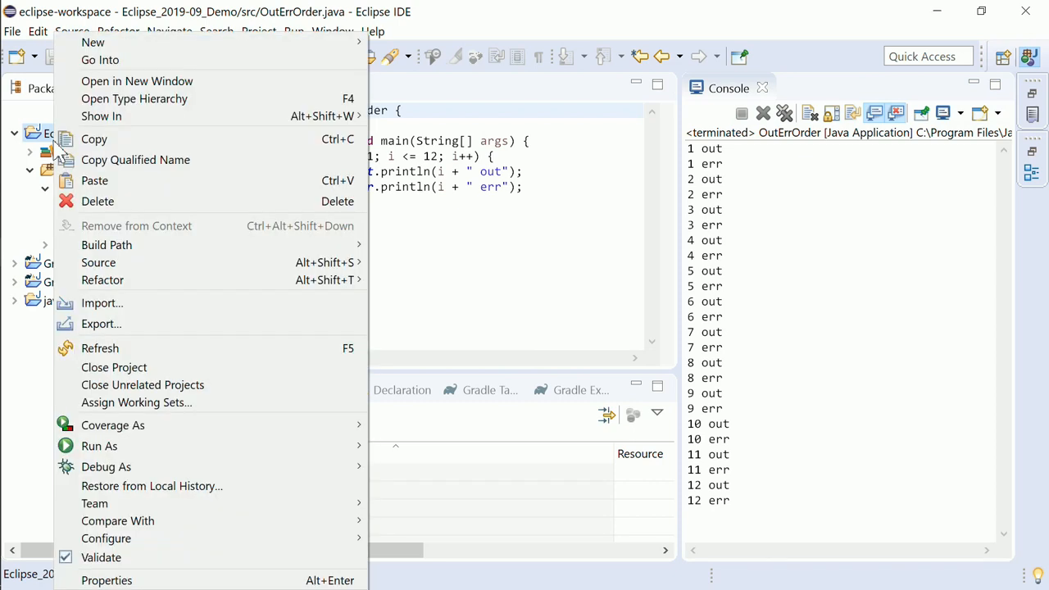
In project Properties > Module Dependencies, patch java.base with the java.base.patch project
left_click(106, 580)
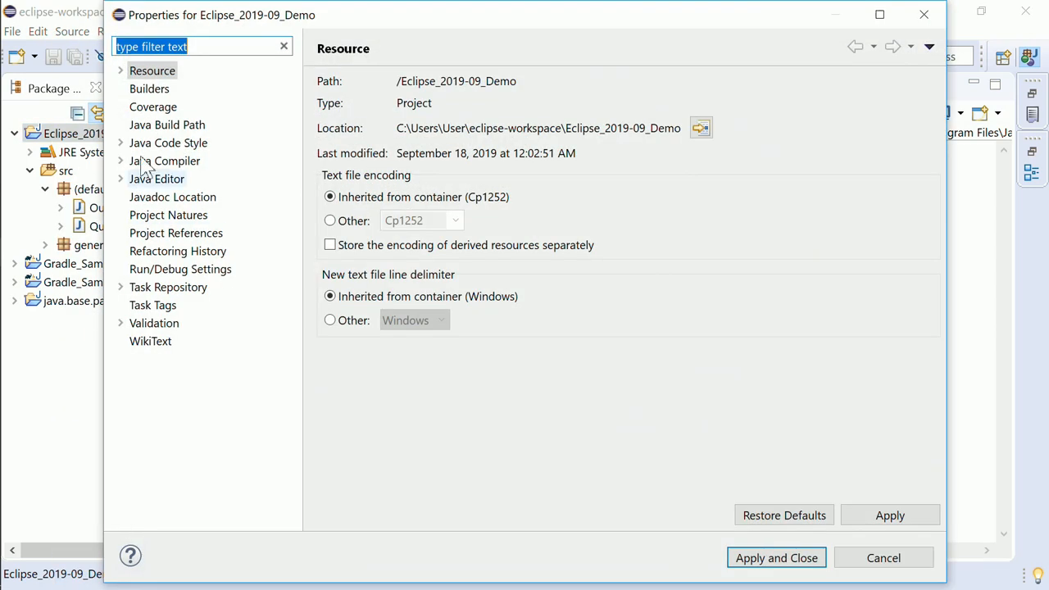
left_click(167, 125)
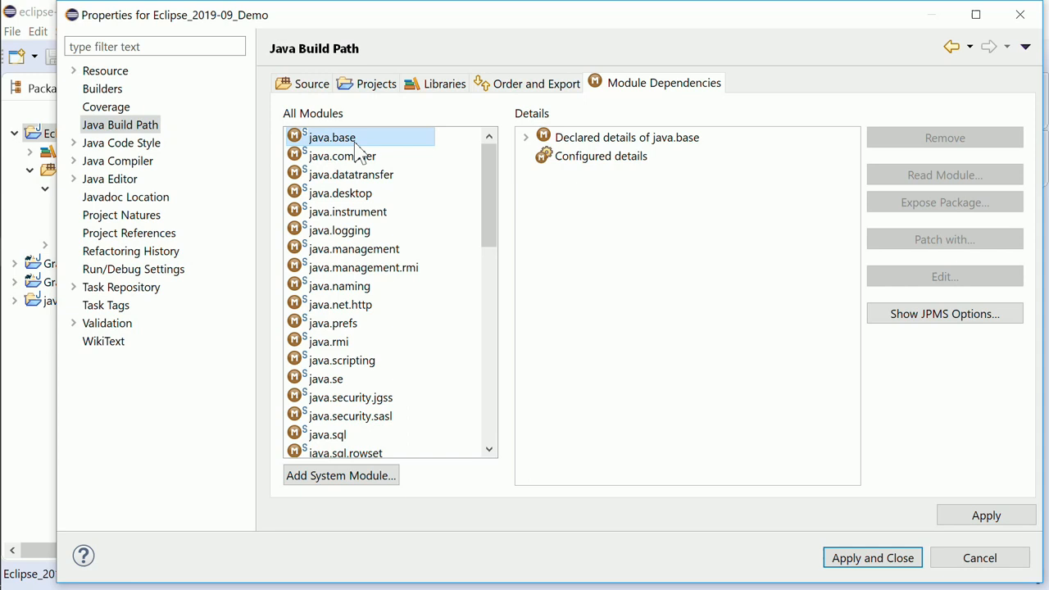
left_click(944, 238)
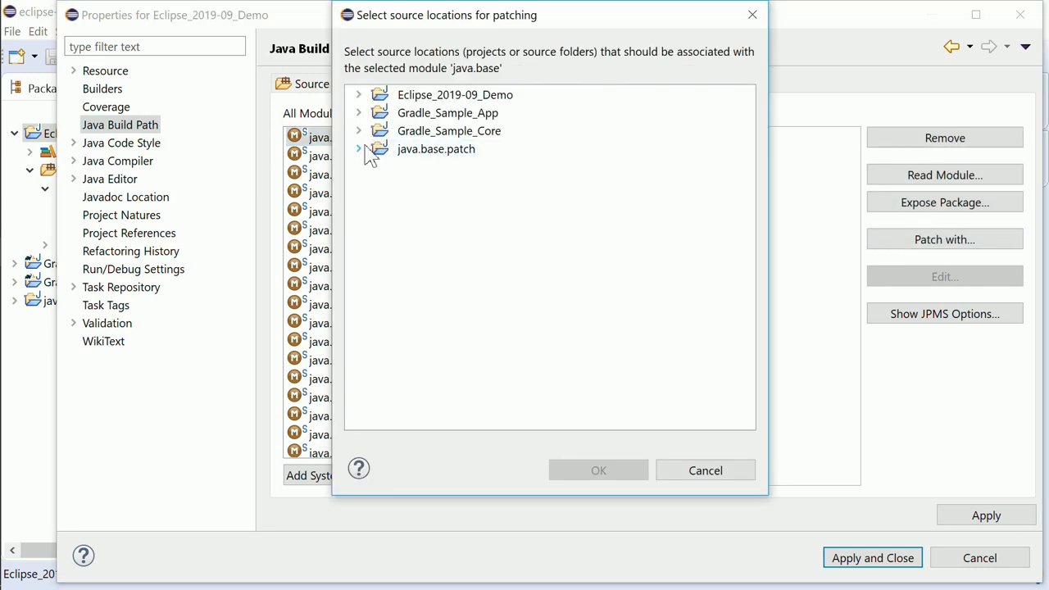
left_click(704, 469)
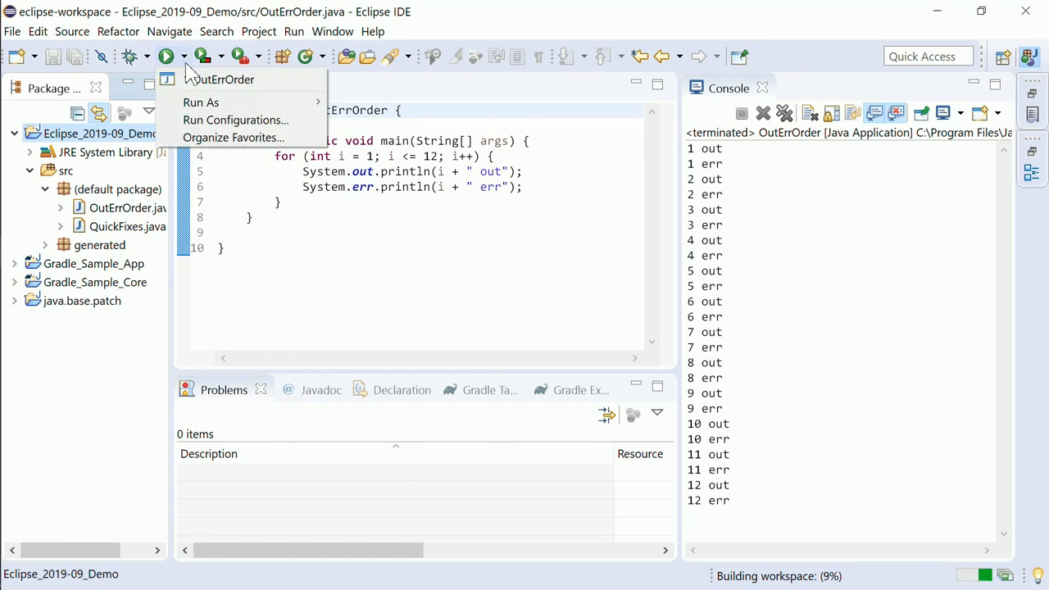
Override OutErrOrder's launch Dependencies with the edited java.base '_pat' patch path and run it
left_click(236, 119)
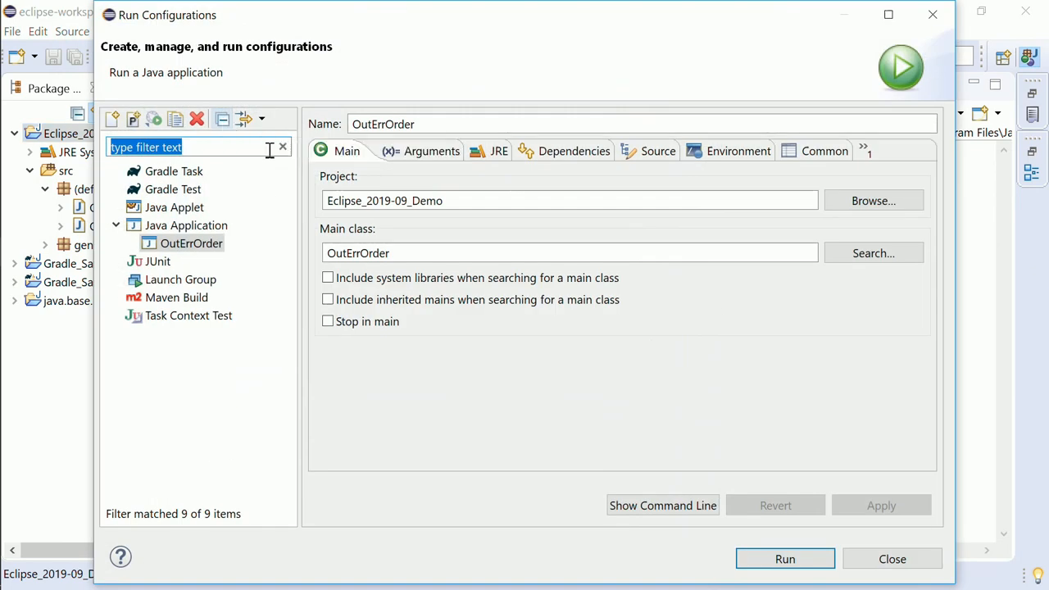
left_click(561, 150)
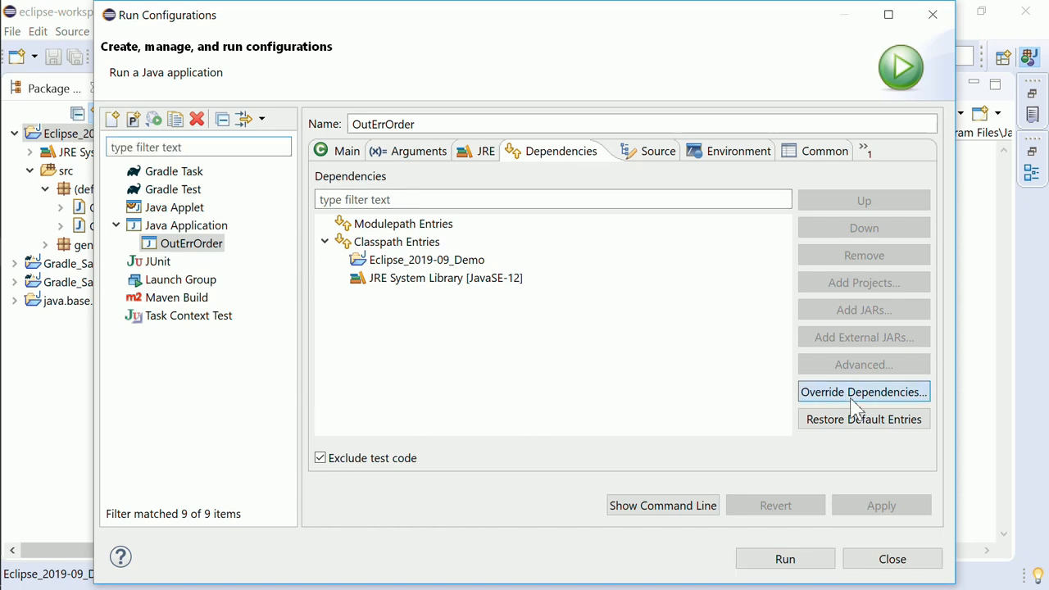
left_click(863, 392)
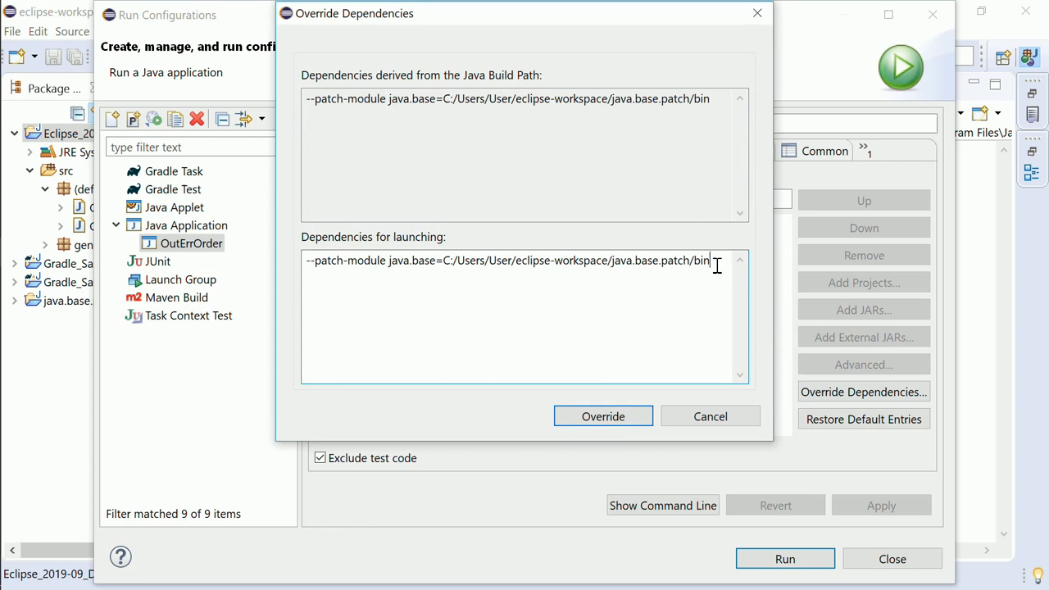
type("_pat")
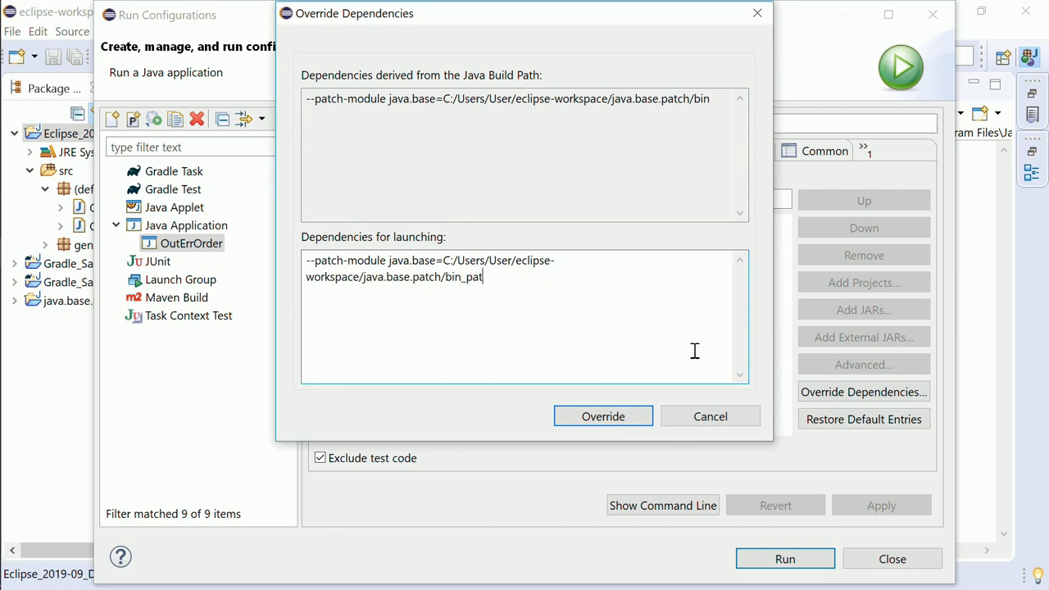
left_click(710, 416)
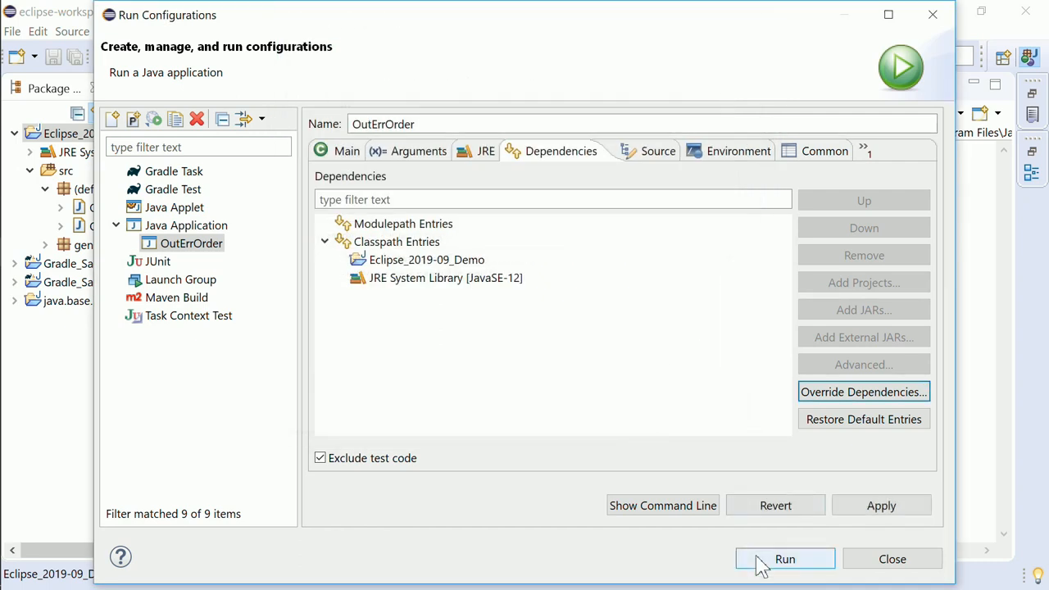
left_click(784, 559)
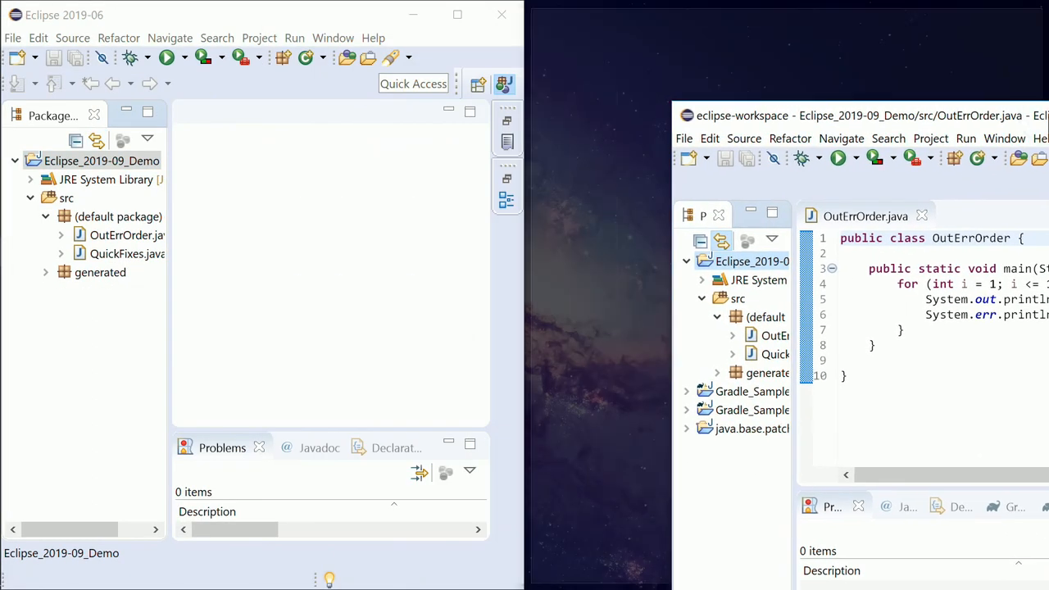
Start Project > Clean... in both the 2019-09 and 2019-06 Eclipse windows
left_click(783, 38)
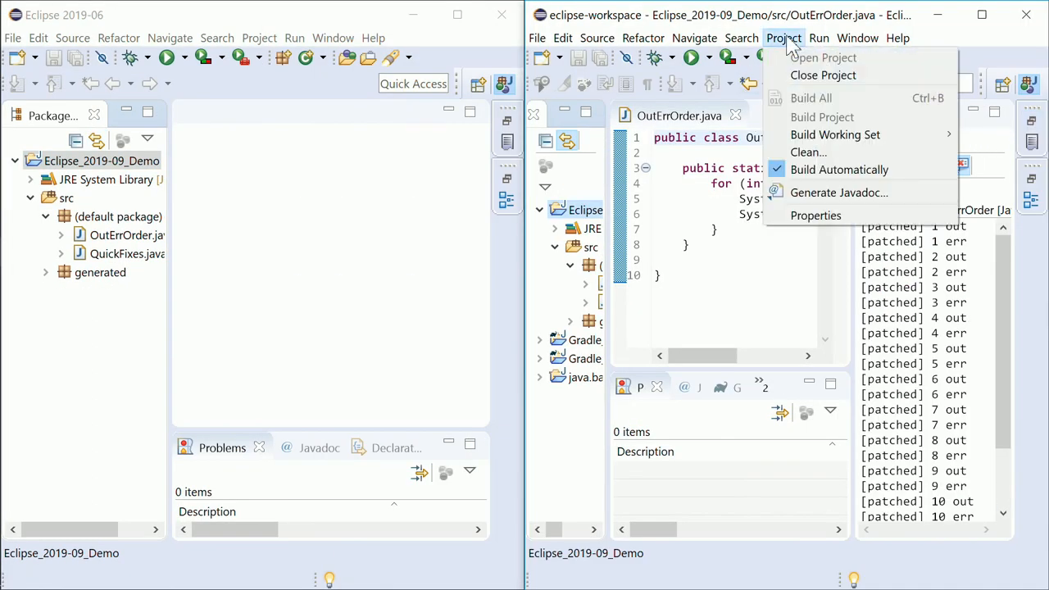
left_click(808, 152)
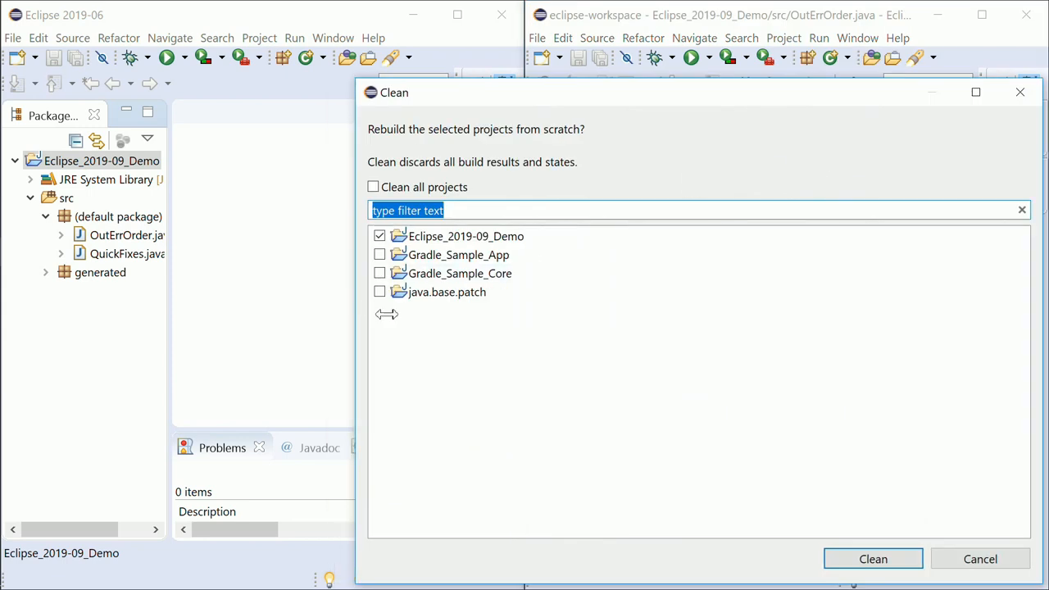
left_click(259, 37)
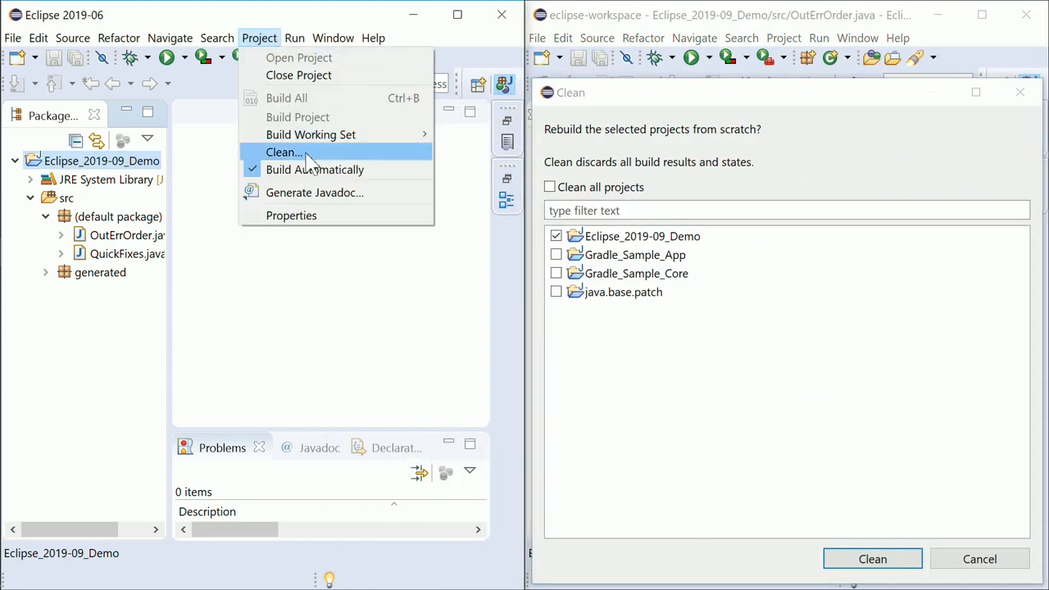
left_click(283, 152)
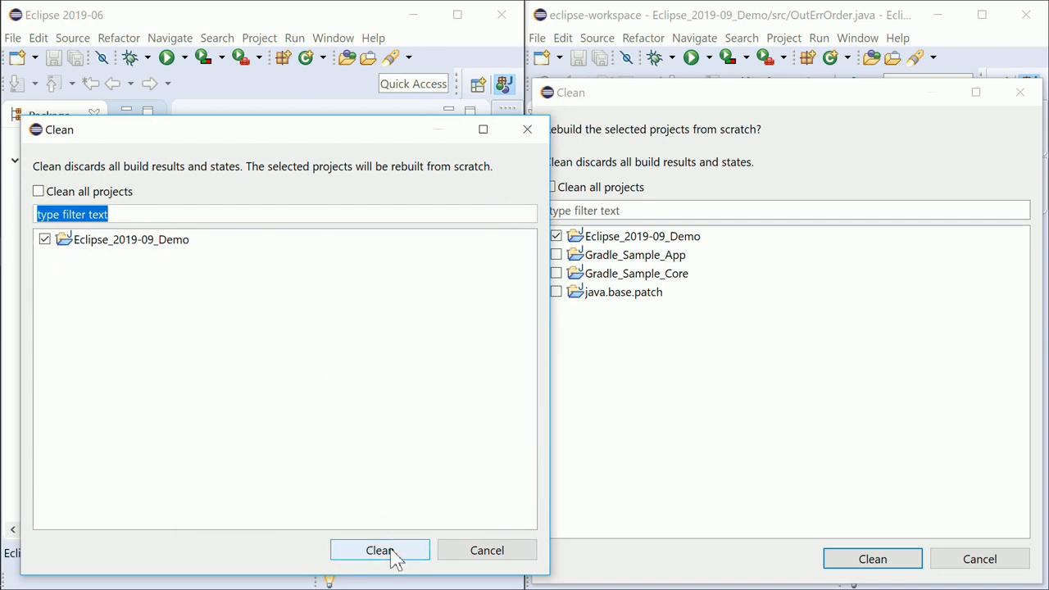
Rebuild the demo project from scratch in both versions and maximize the 2019-09 window
left_click(379, 550)
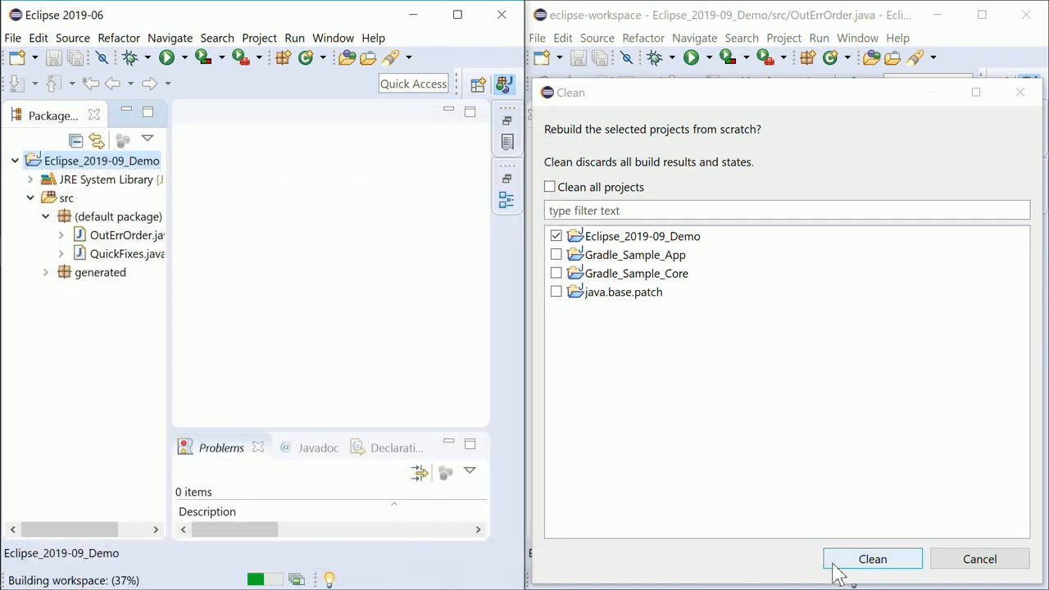
left_click(871, 559)
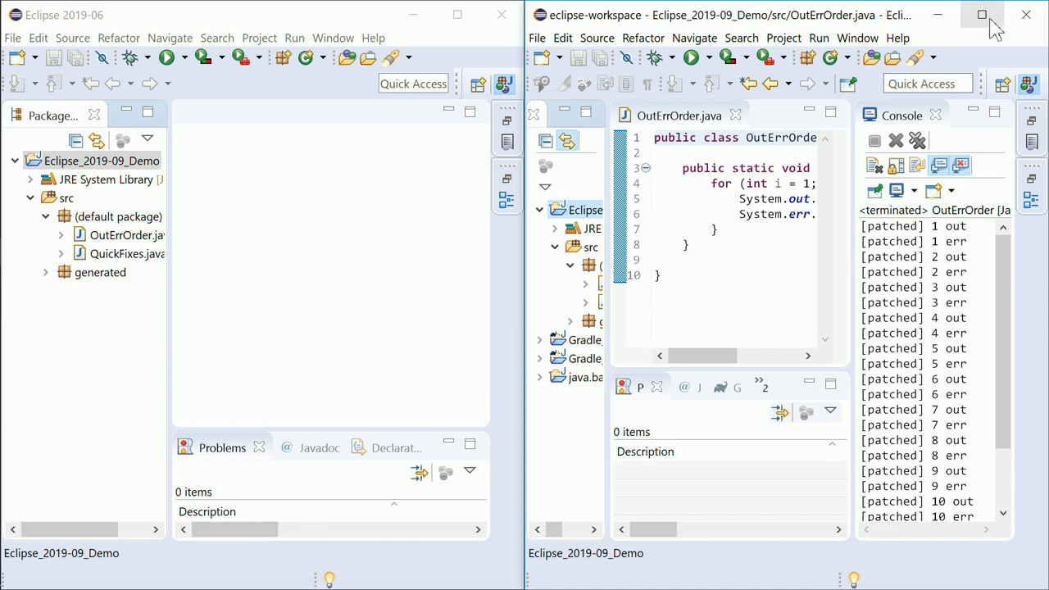
left_click(982, 15)
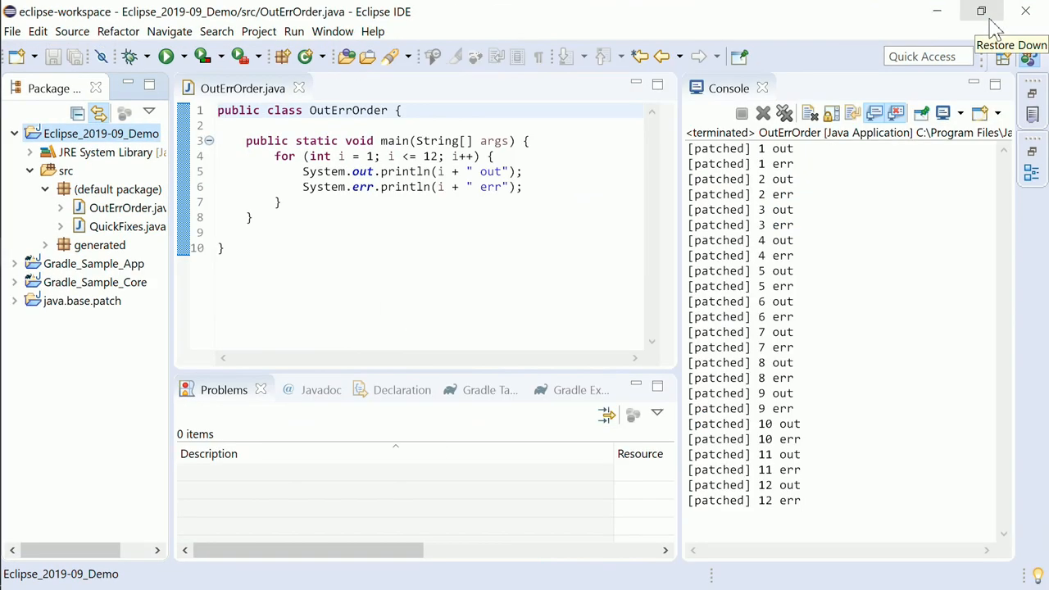
mouse_move(240, 144)
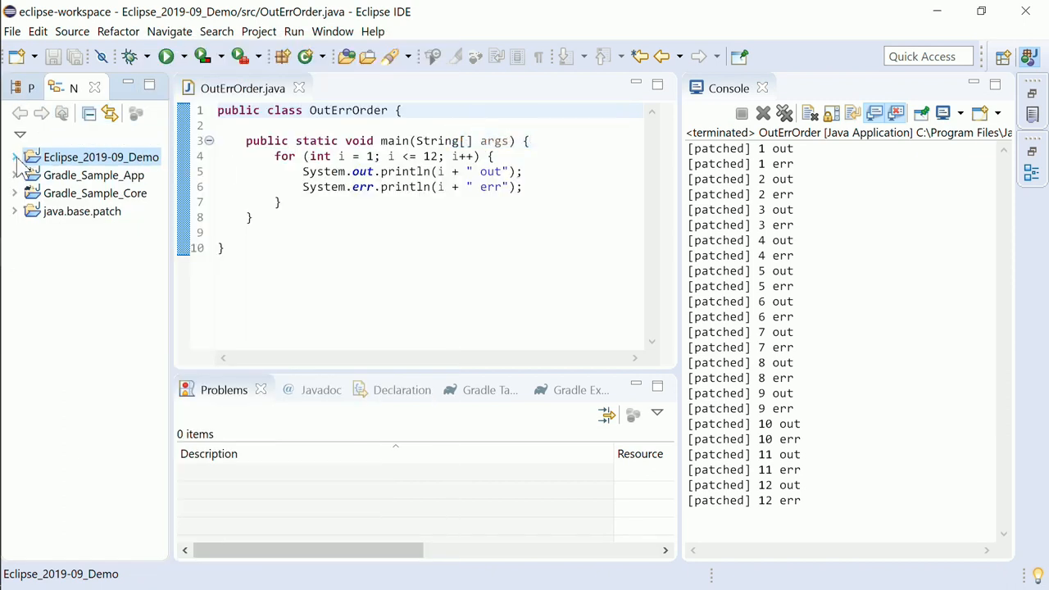
Add a saved # comment line to org.eclipse.jdt.core.prefs and close the prefs and OutErrOrder.java editors
double_click(127, 193)
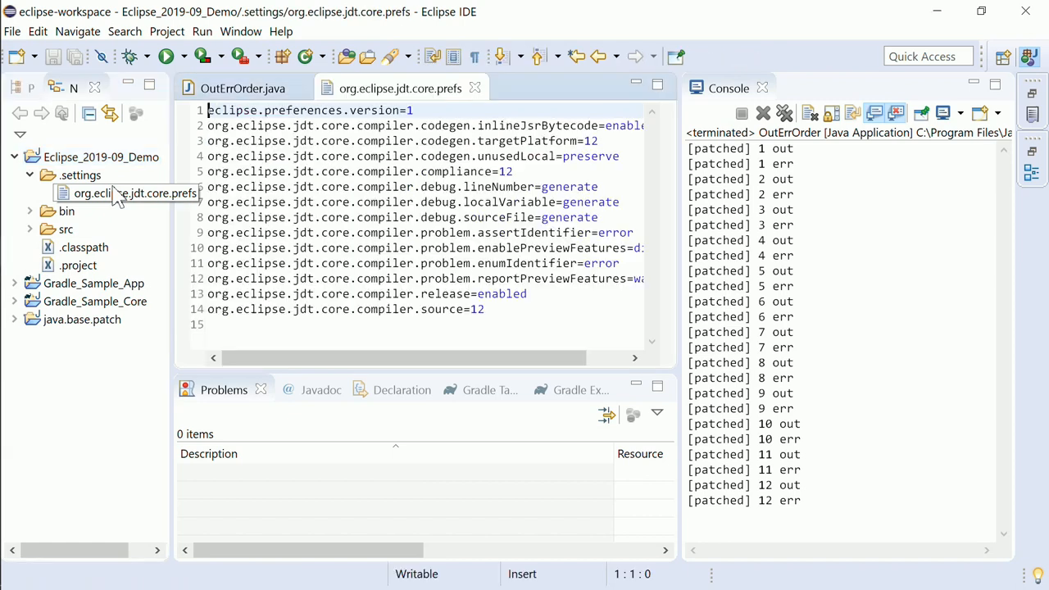
type("#")
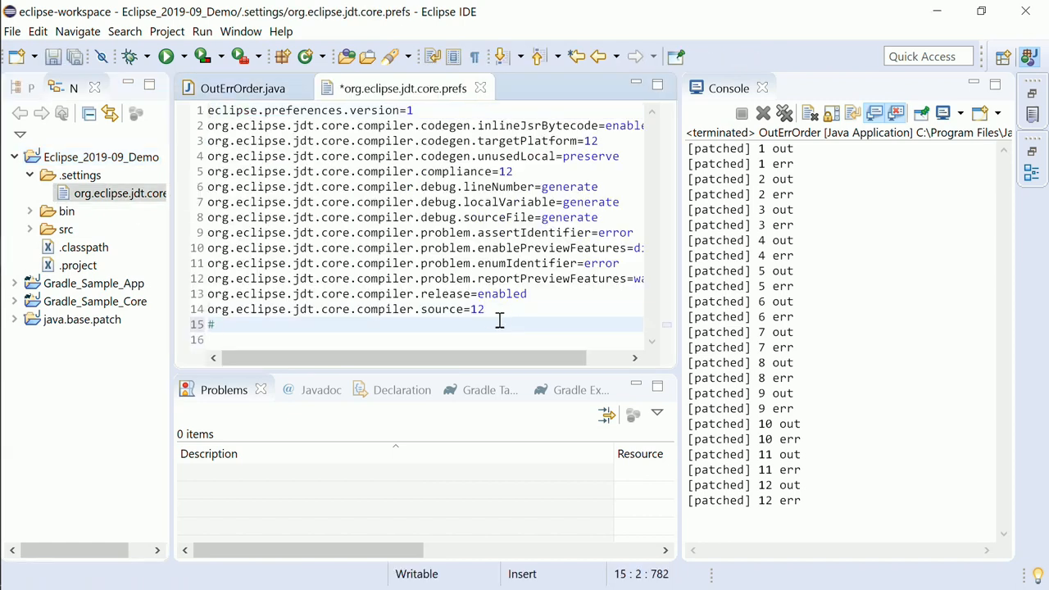
key("ctrl+s")
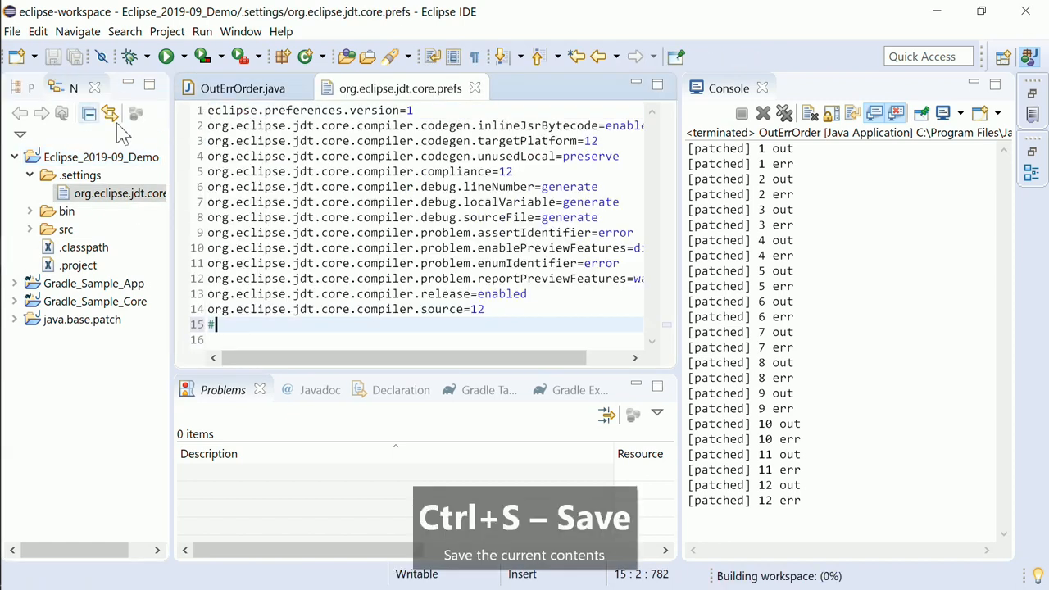
key("ctrl+s")
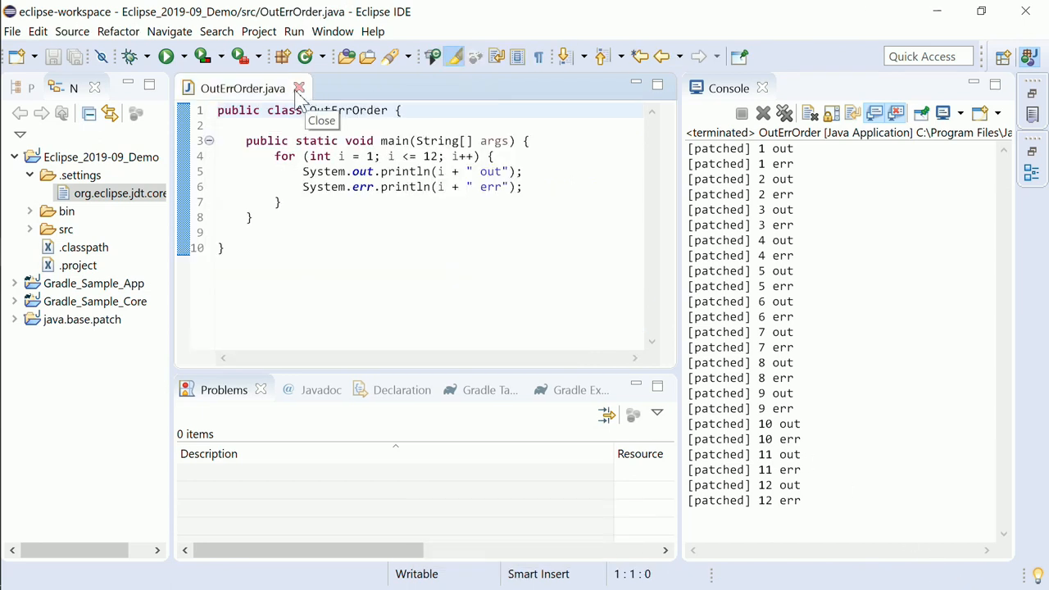
left_click(299, 88)
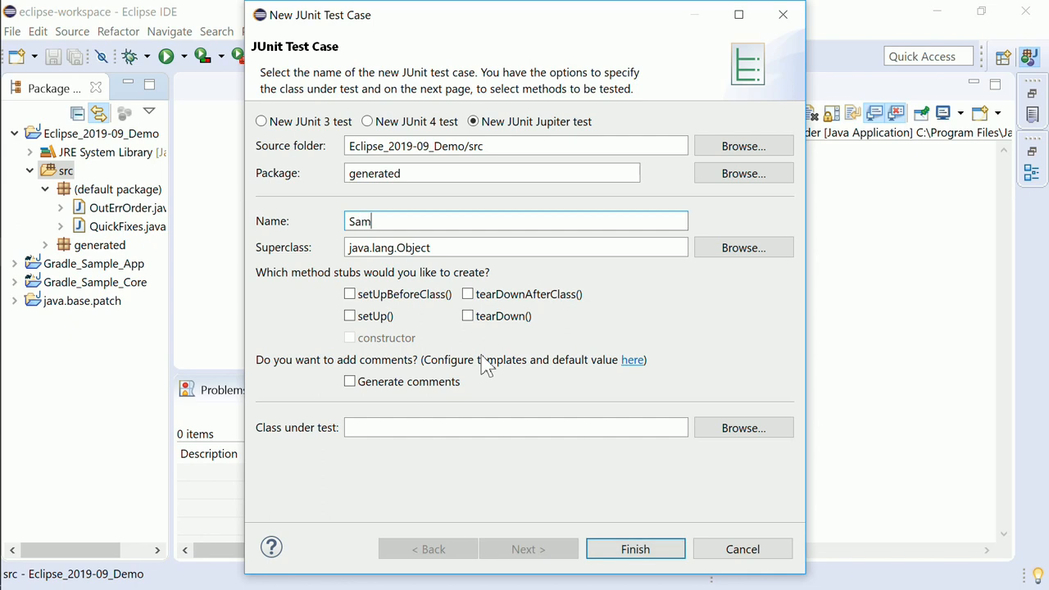
Create the JUnit Jupiter test case SampleTest and add JUnit 5 to the build path
type("pleTest")
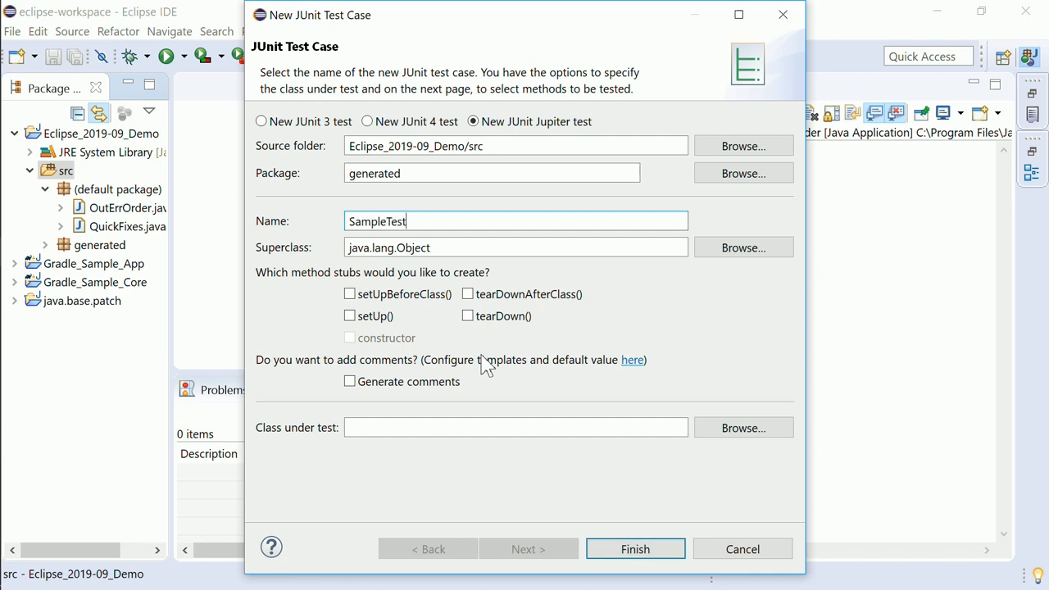
left_click(635, 549)
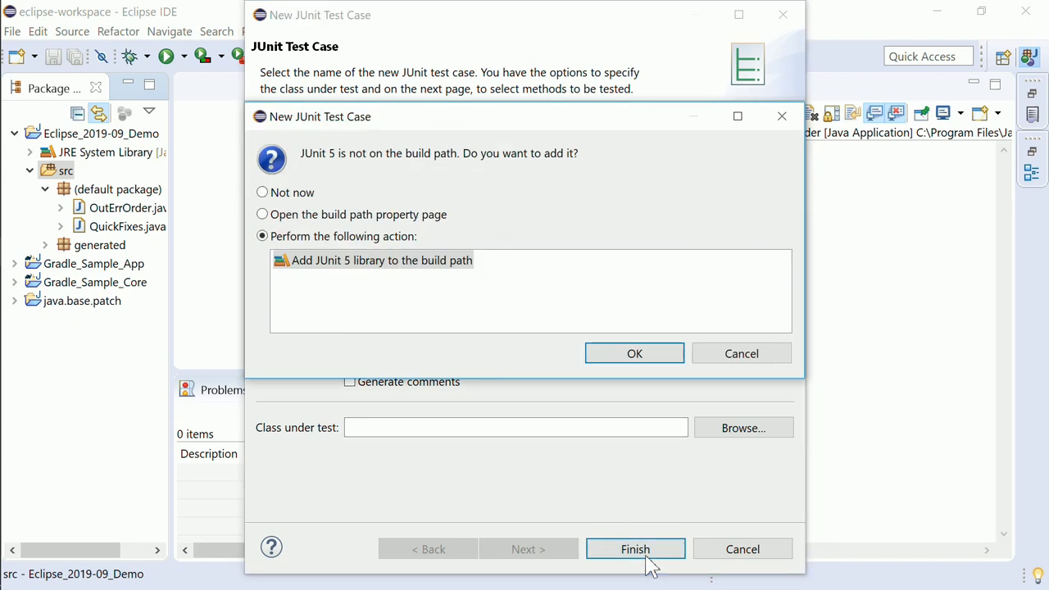
left_click(634, 353)
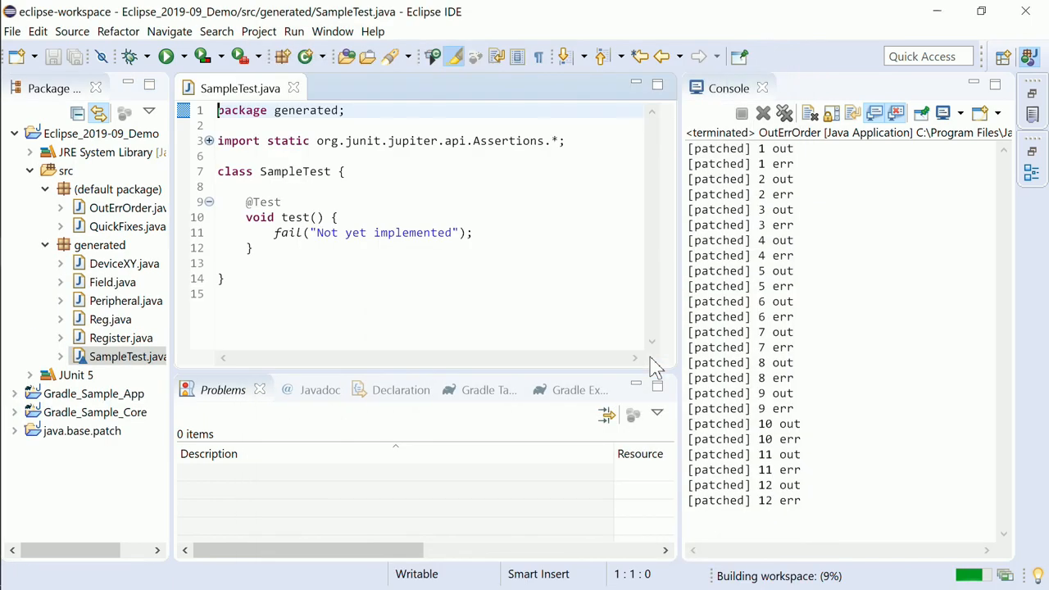
left_click(282, 202)
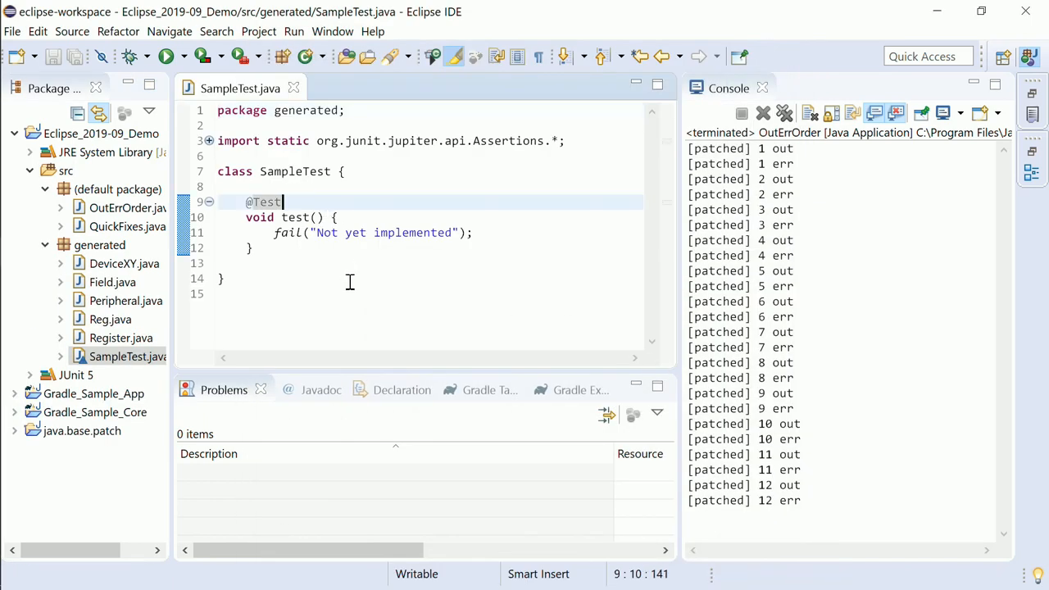
type("@Tim")
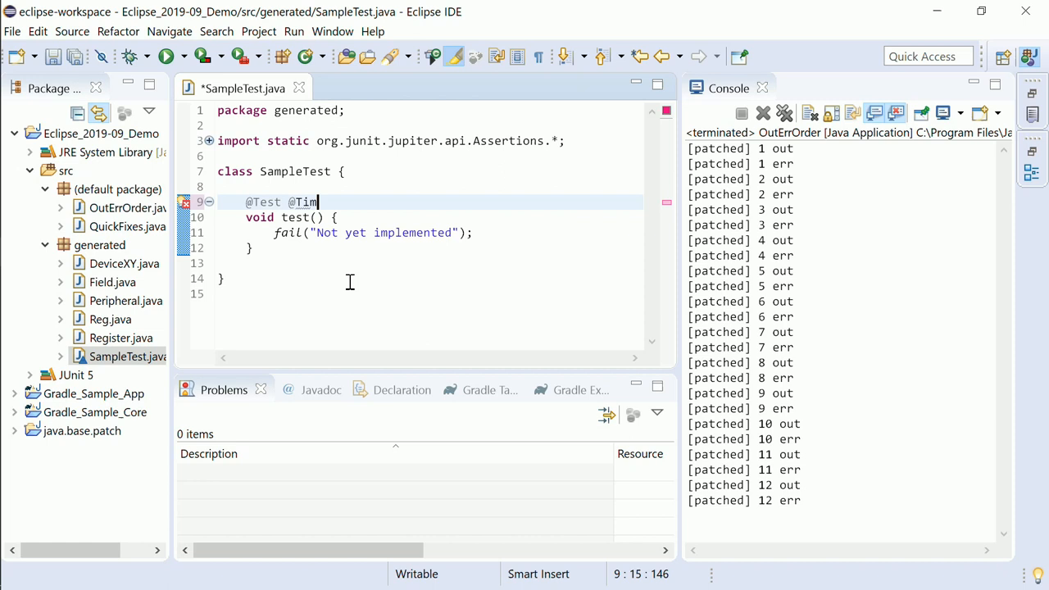
type("eout(42)")
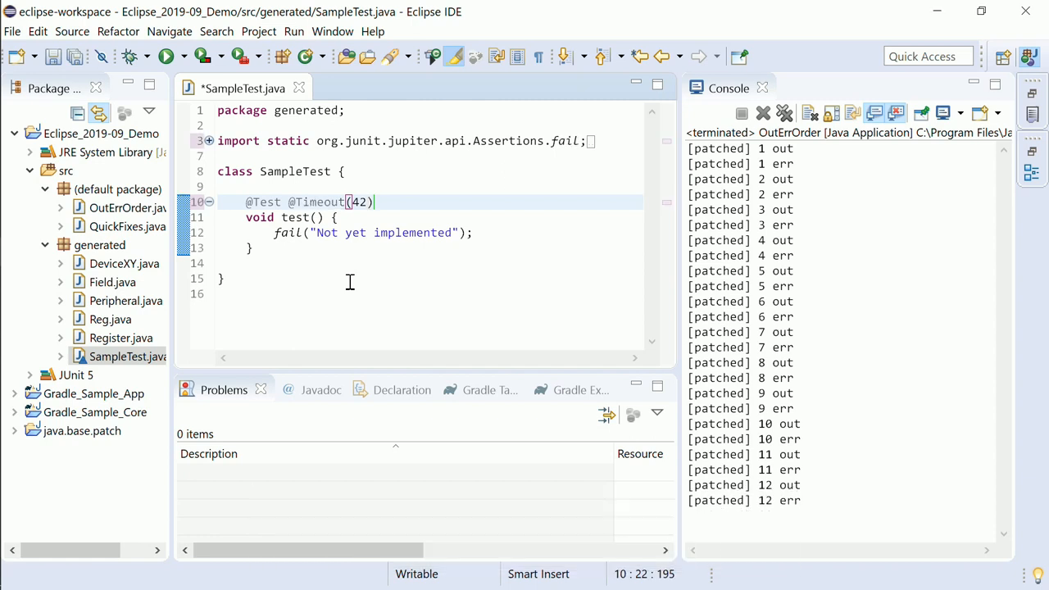
key("ctrl+s")
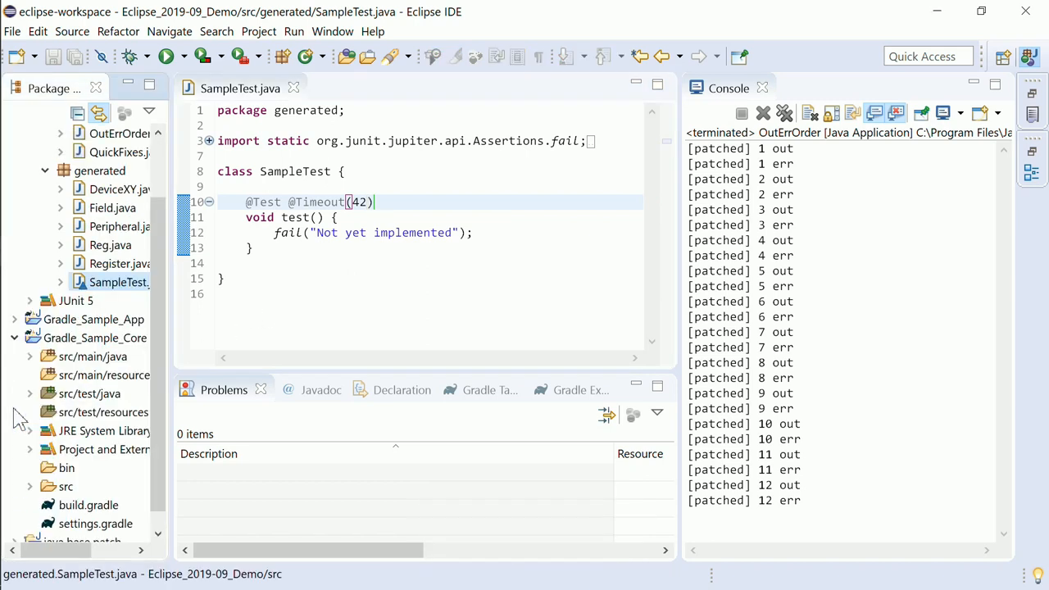
Debug HelloTest's testGet method in Gradle_Sample_Core as a Gradle Test
left_click(30, 394)
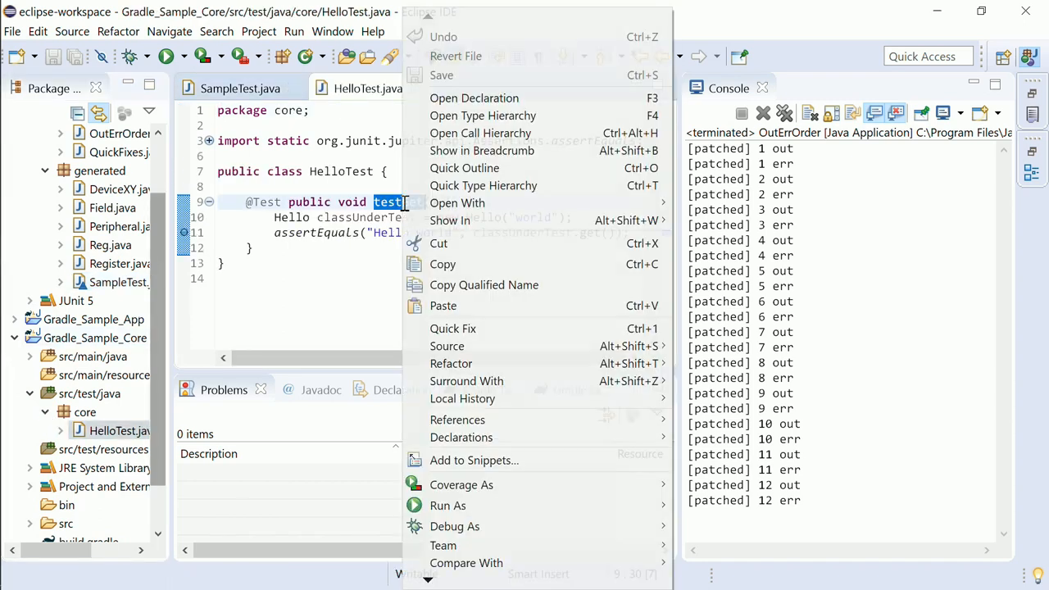
left_click(455, 526)
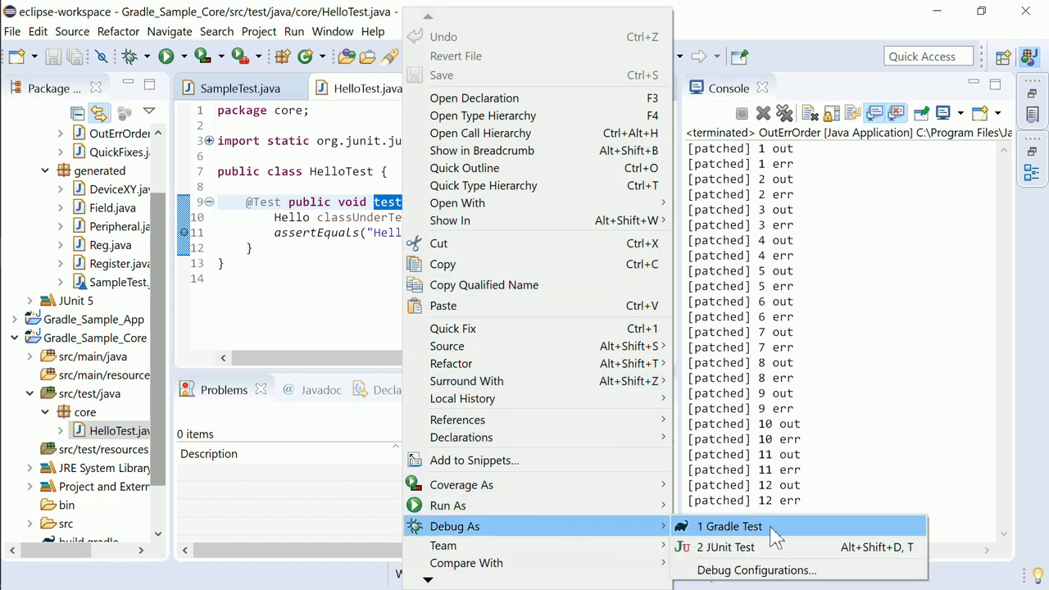
left_click(729, 526)
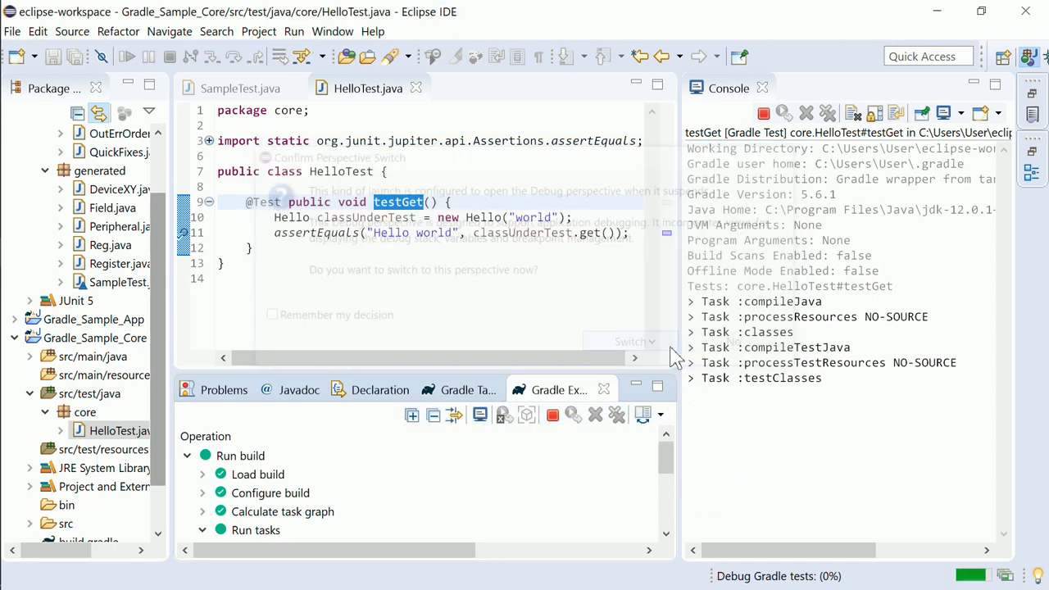
In the Debug perspective inspect classUnderTest's fields, then resume so the test finishes
left_click(630, 341)
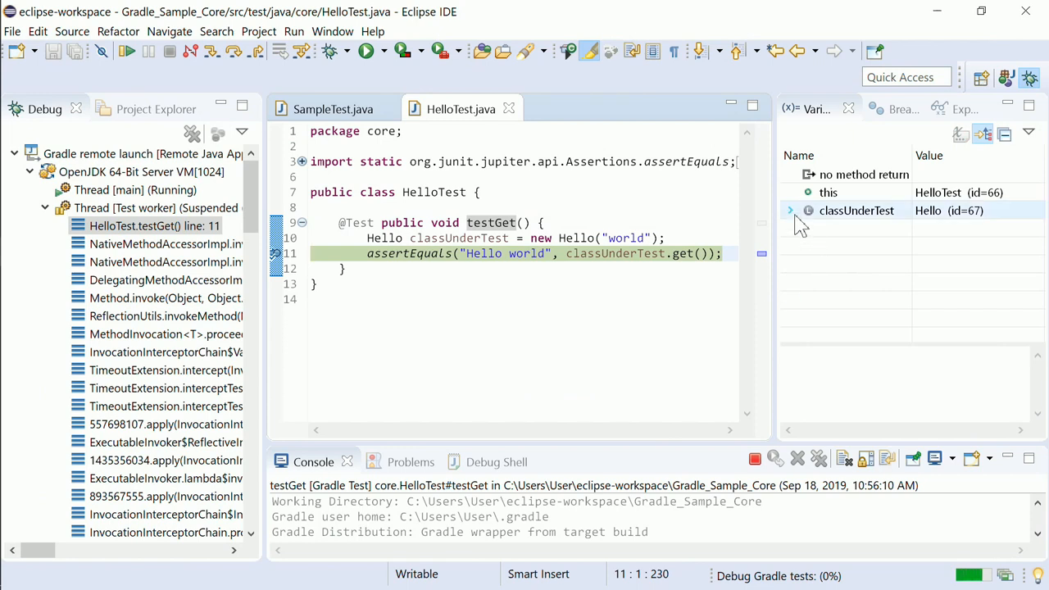
left_click(791, 211)
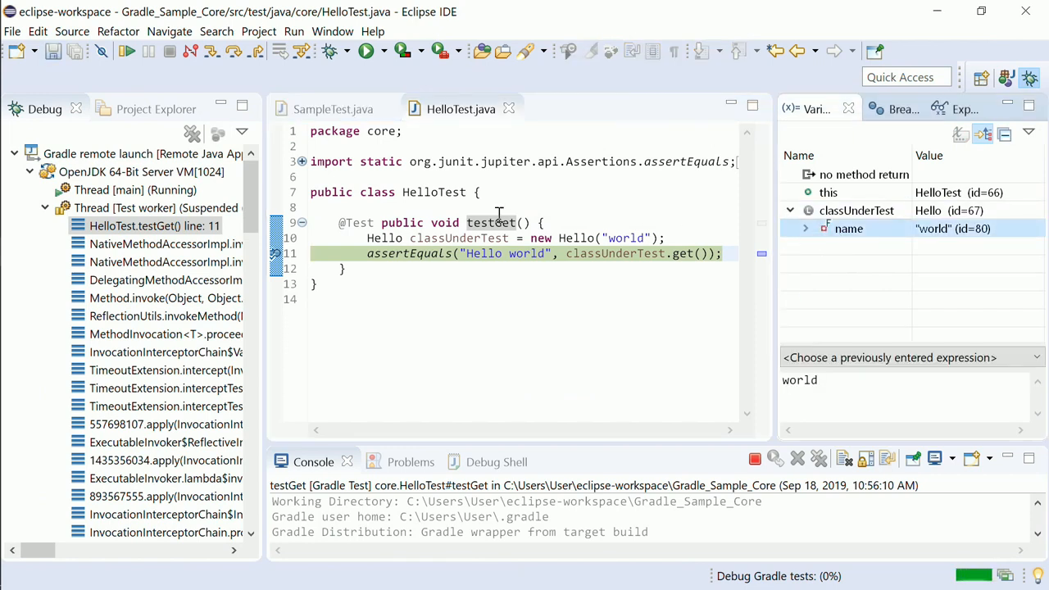
key("F8")
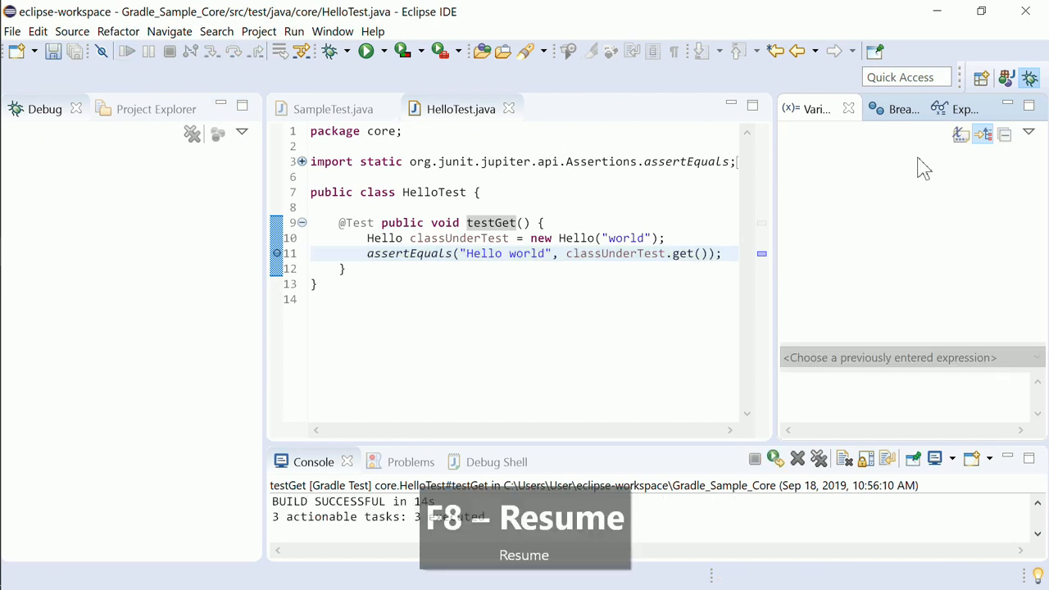
Close the Gradle_Sample_Core project and check that Gradle_Sample_App now depends on Gradle_Sample_Core.jar
key("F8")
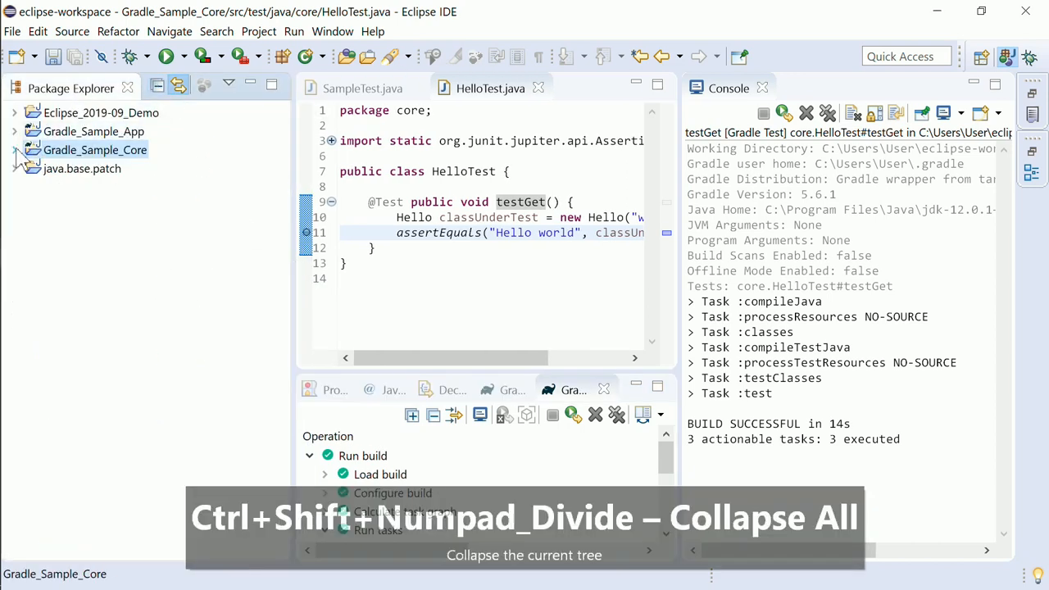
left_click(14, 132)
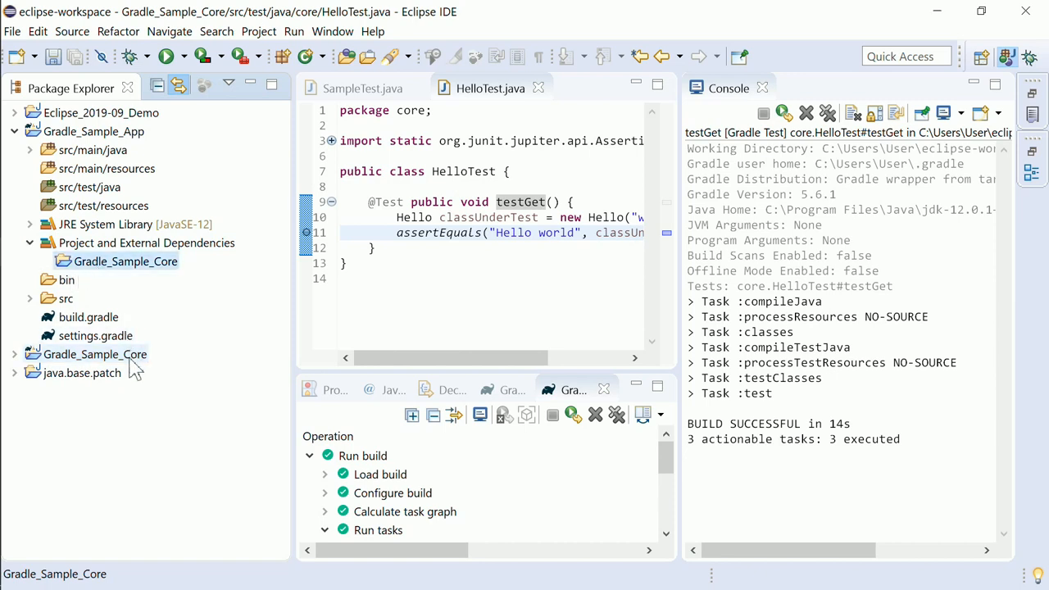
right_click(95, 354)
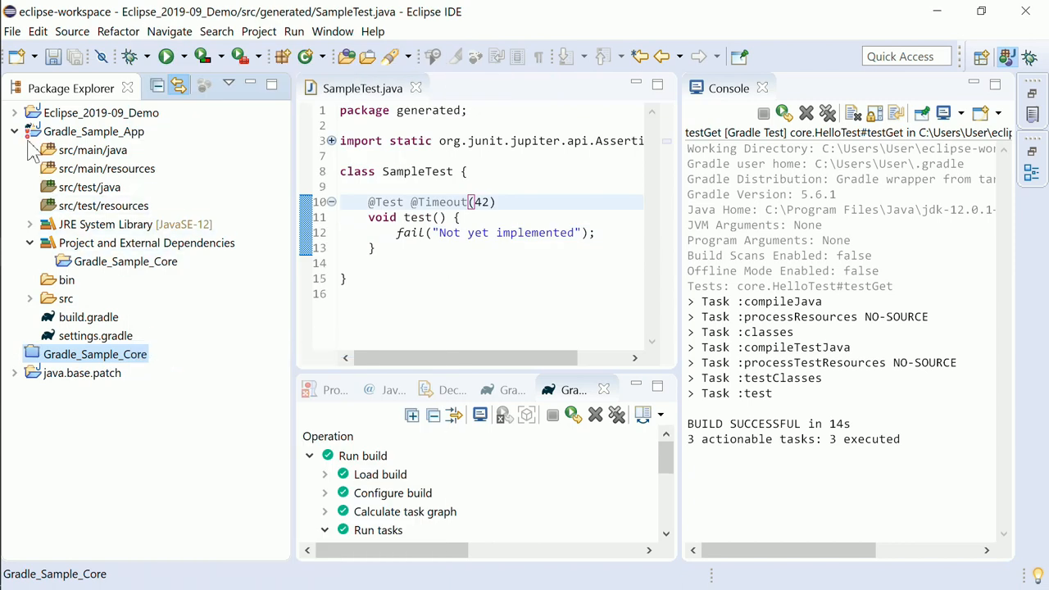
left_click(328, 389)
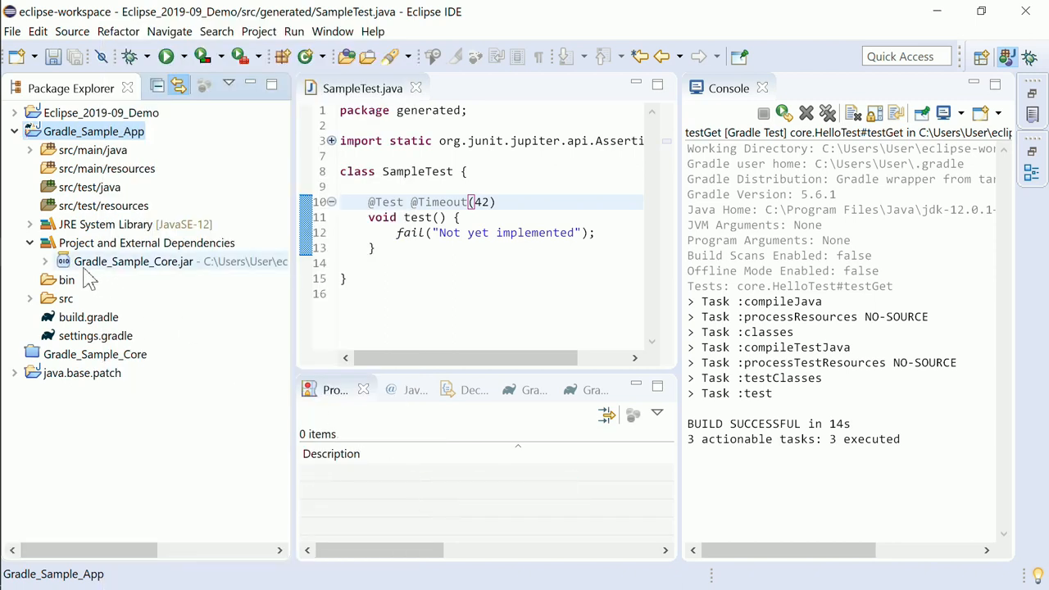
left_click(133, 261)
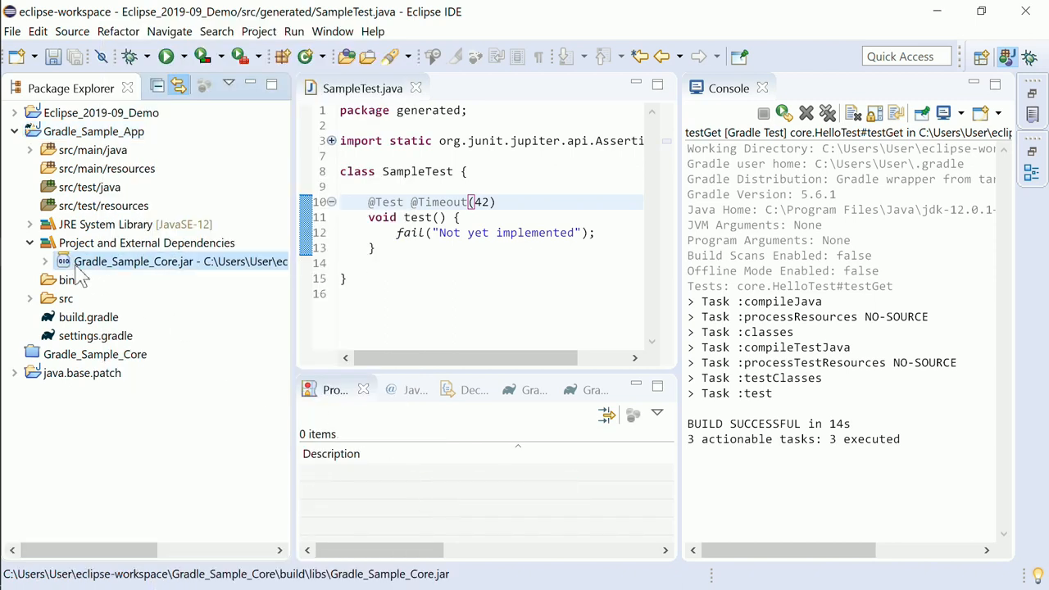